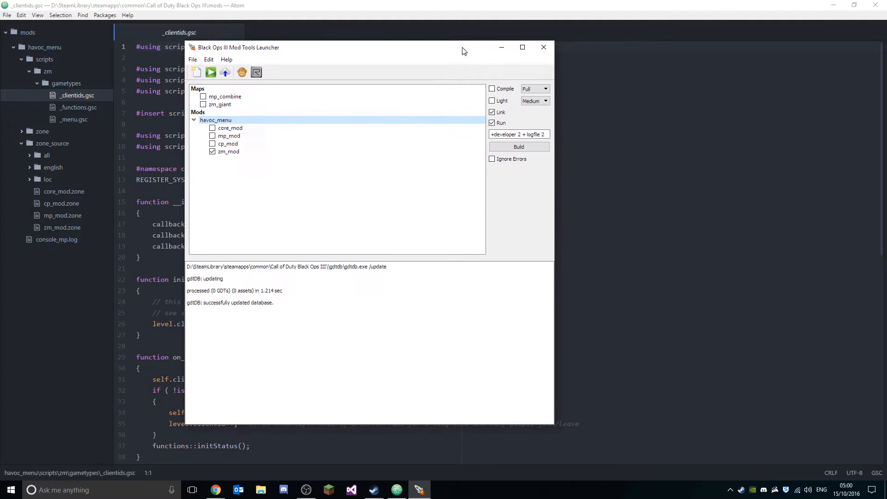
mouse_move(404, 240)
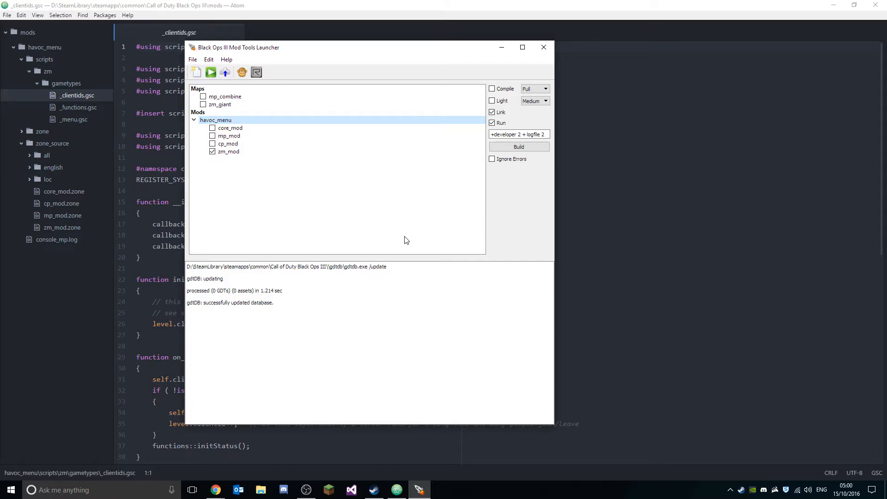
mouse_move(431, 230)
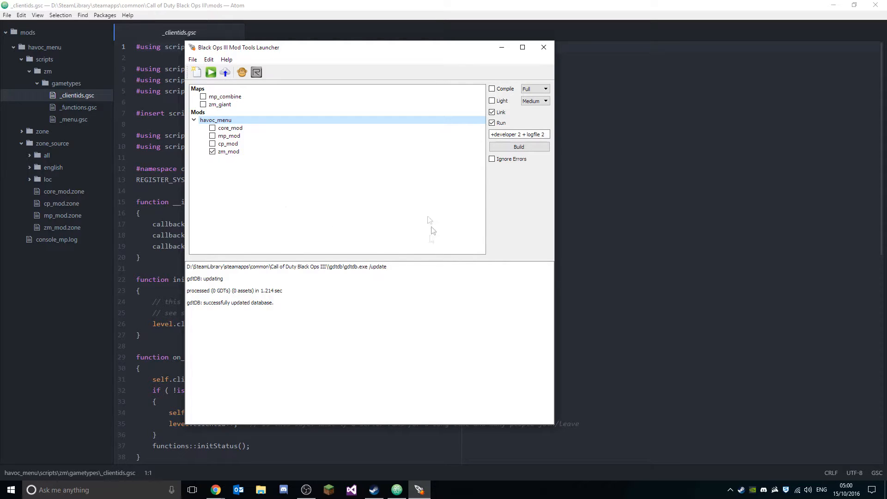
- Build the havoc_menu zm_mod with Link and Run so BlackOps3.exe starts
left_click(518, 146)
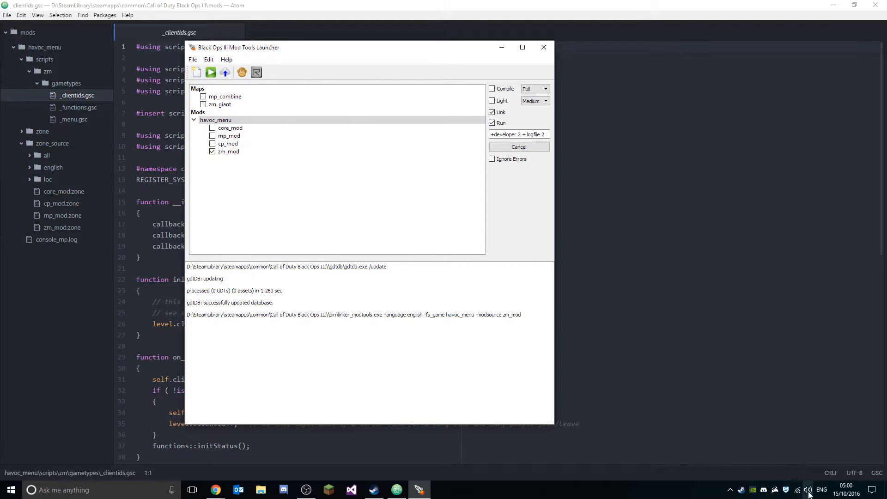
left_click(808, 489)
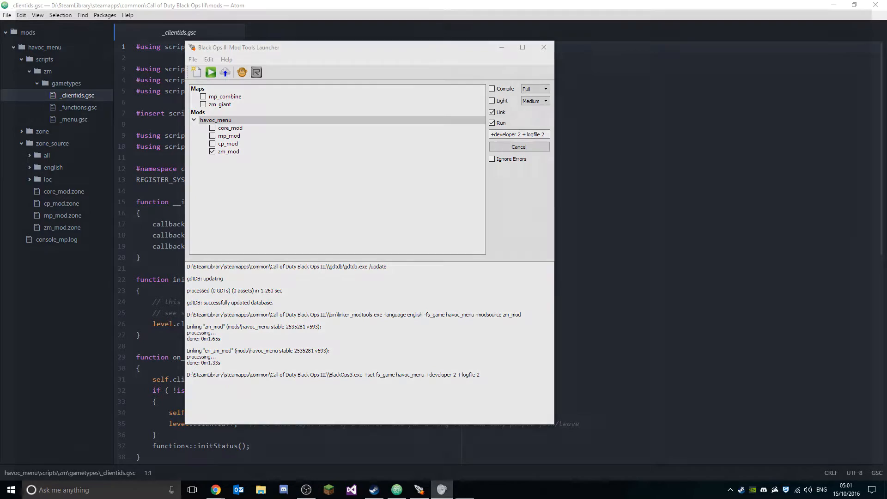
- Start an offline Zombies match on zm_giant and spawn to see the welcome message
left_click(210, 72)
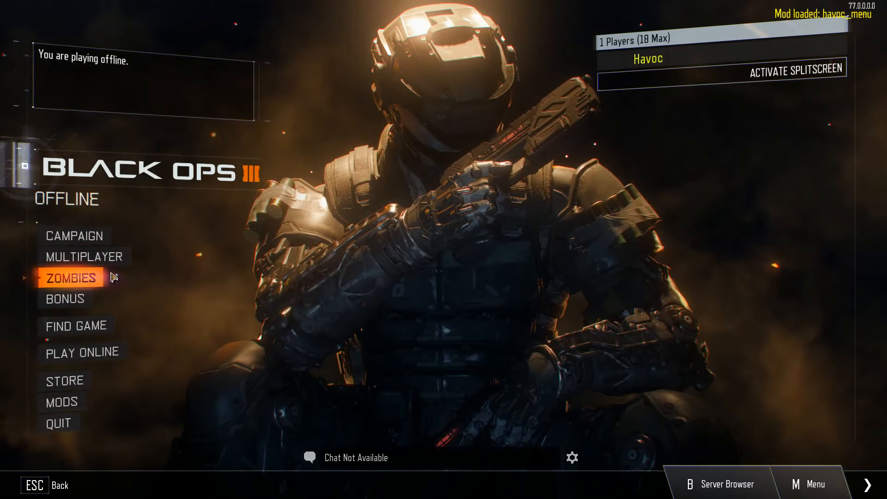
mouse_move(301, 261)
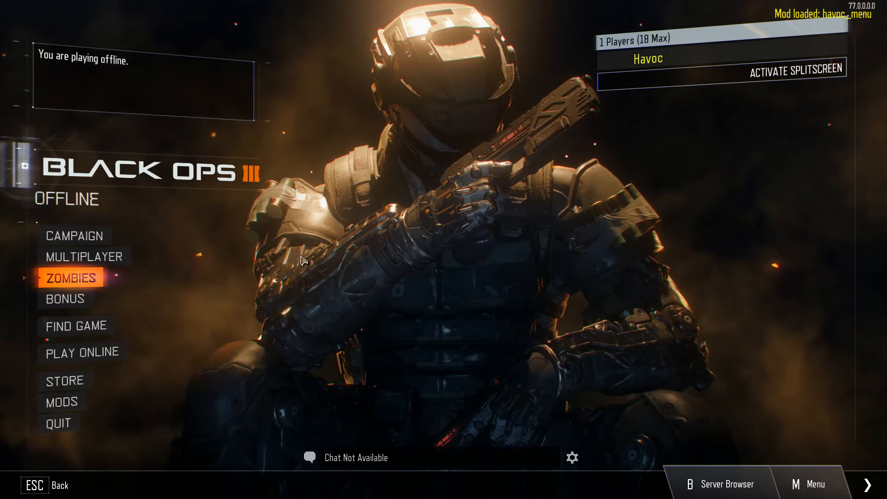
mouse_move(482, 276)
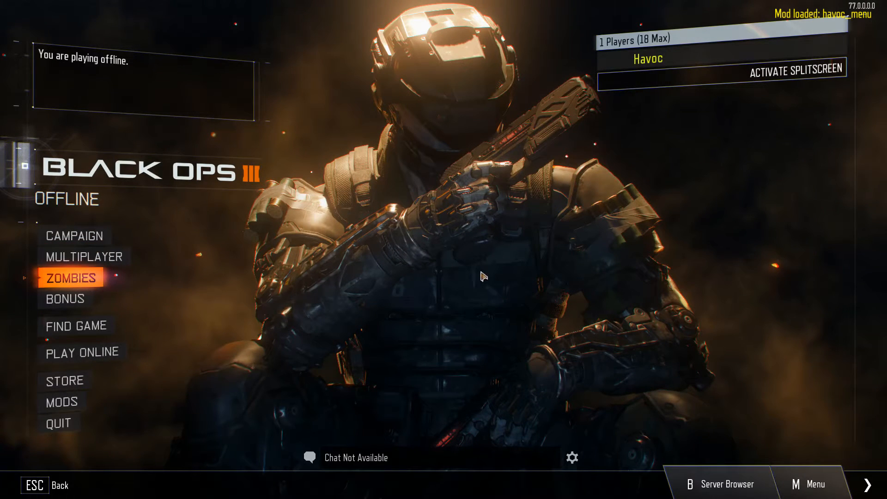
mouse_move(507, 255)
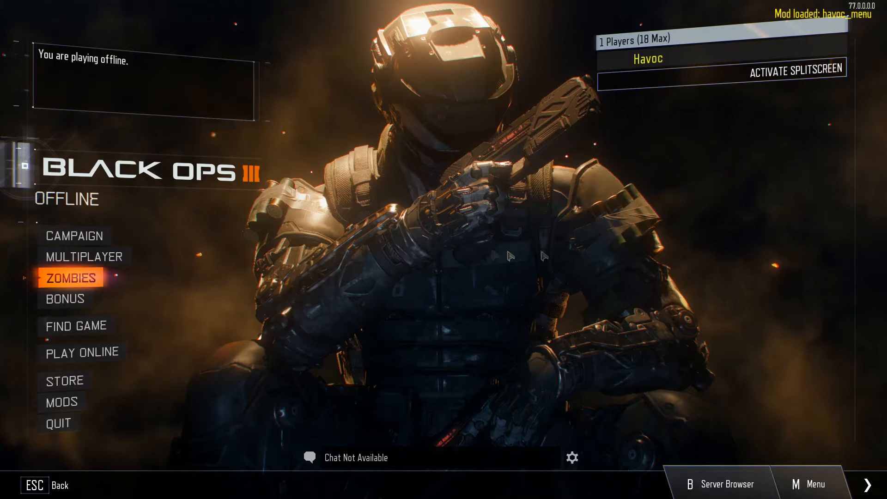
mouse_move(303, 161)
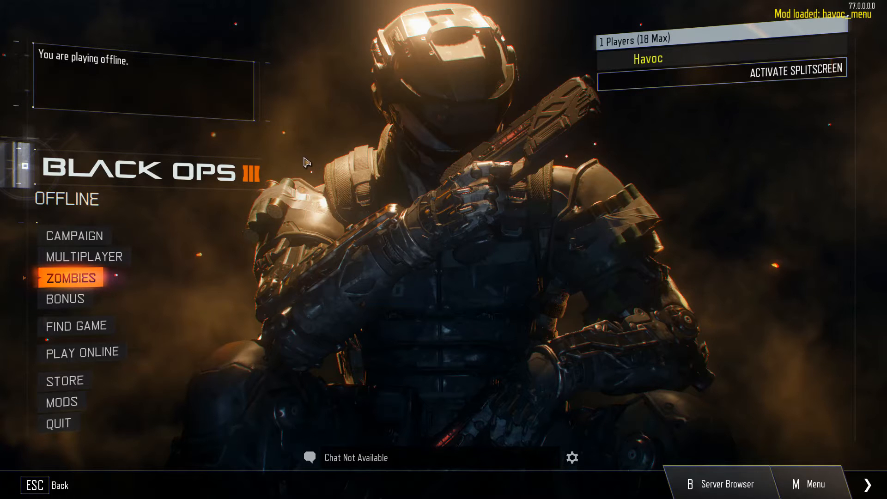
left_click(71, 277)
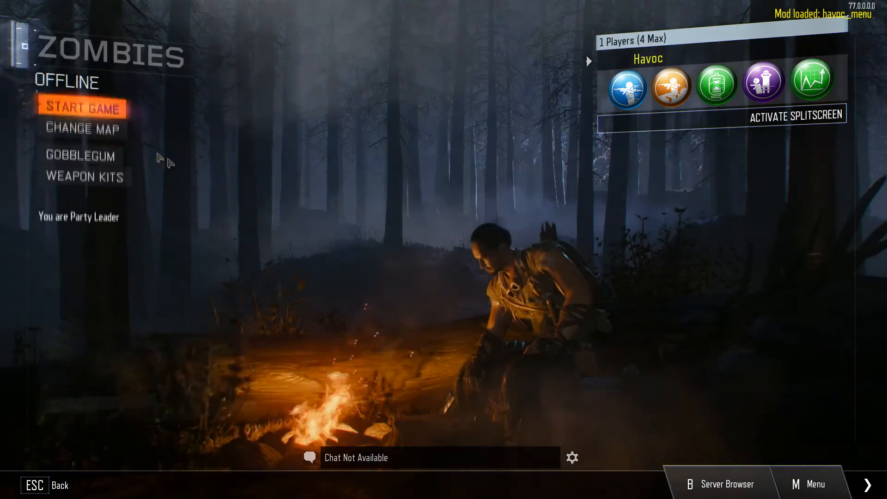
left_click(84, 128)
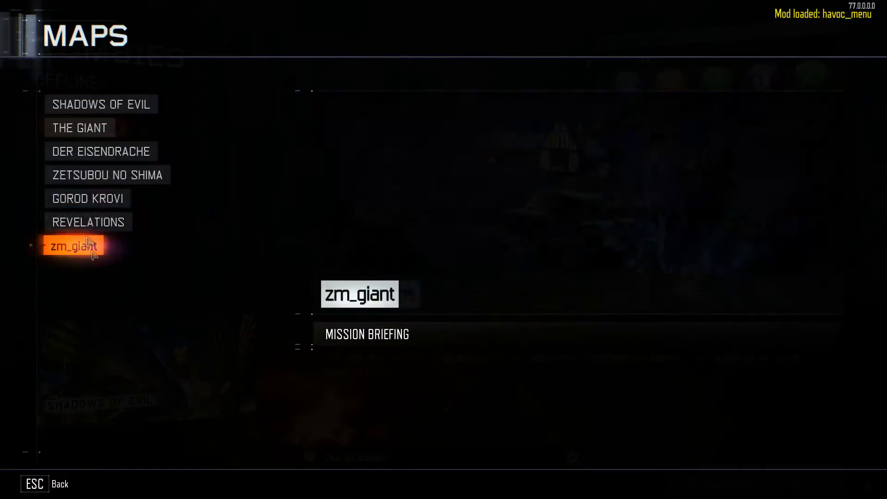
left_click(72, 246)
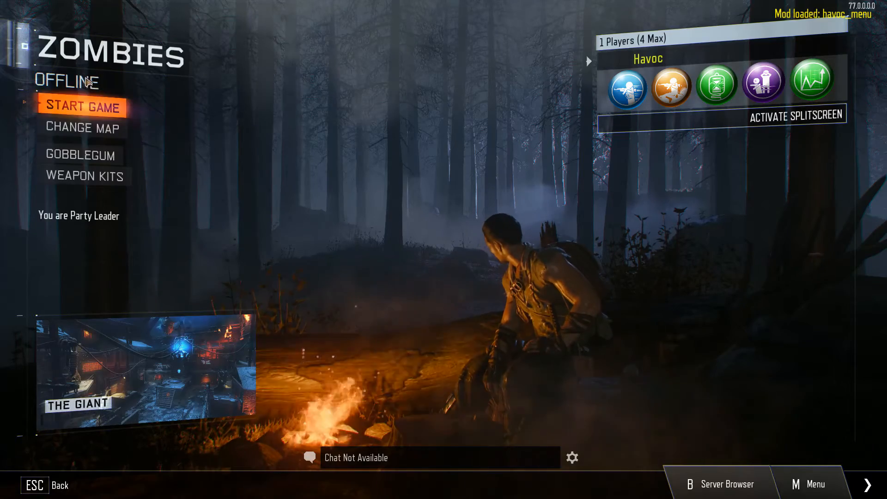
left_click(82, 107)
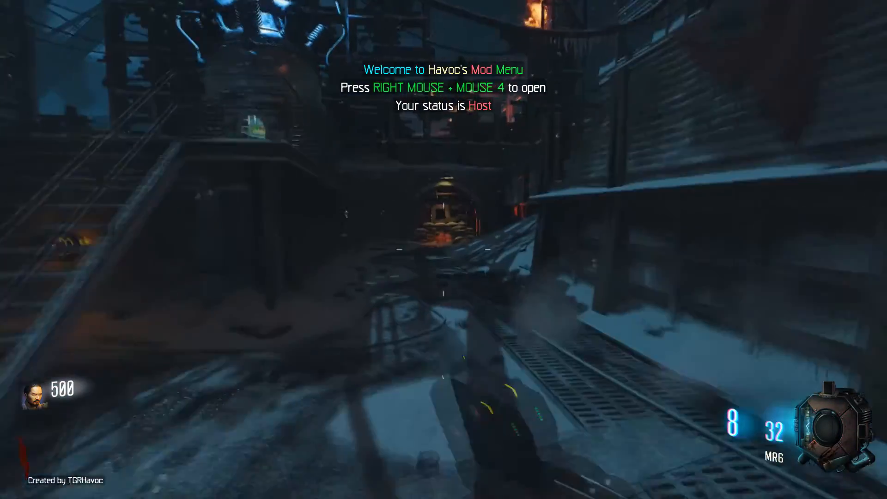
- Quit the game via the pause menu and dismiss the Steam downloads window
key("Escape")
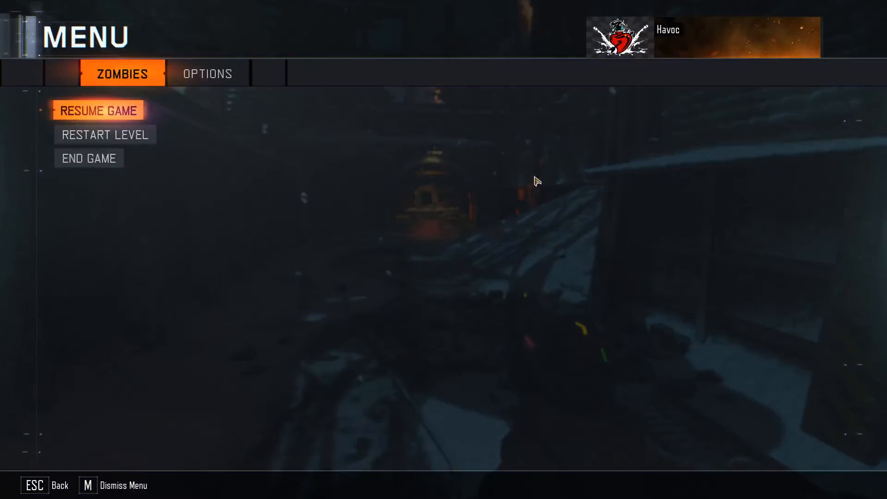
mouse_move(477, 234)
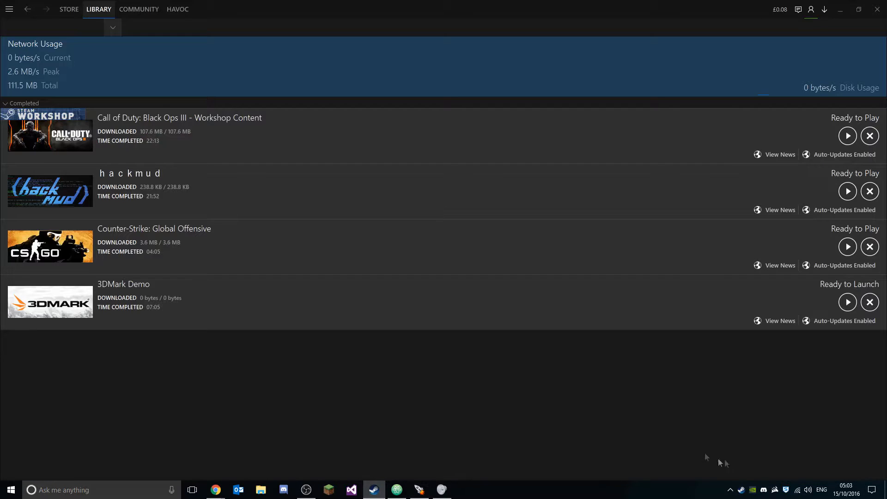
left_click(99, 9)
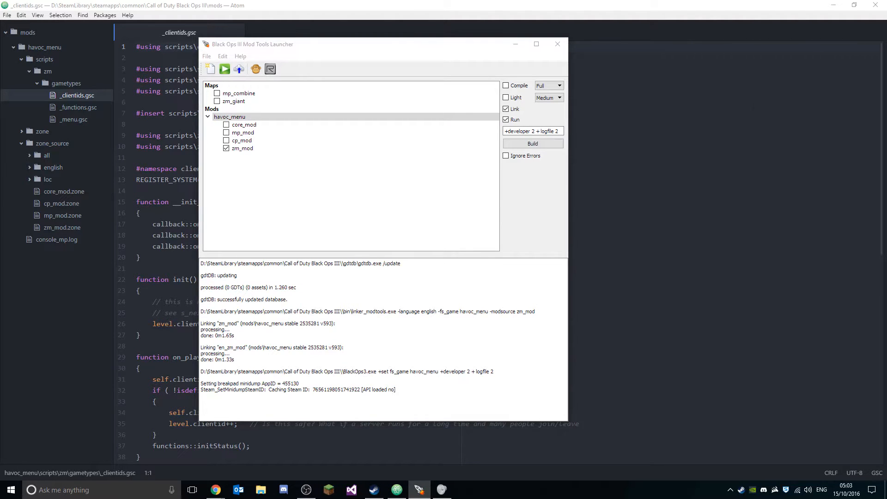
- Browse D:\SteamLibrary\steamapps in File Explorer
left_click(260, 489)
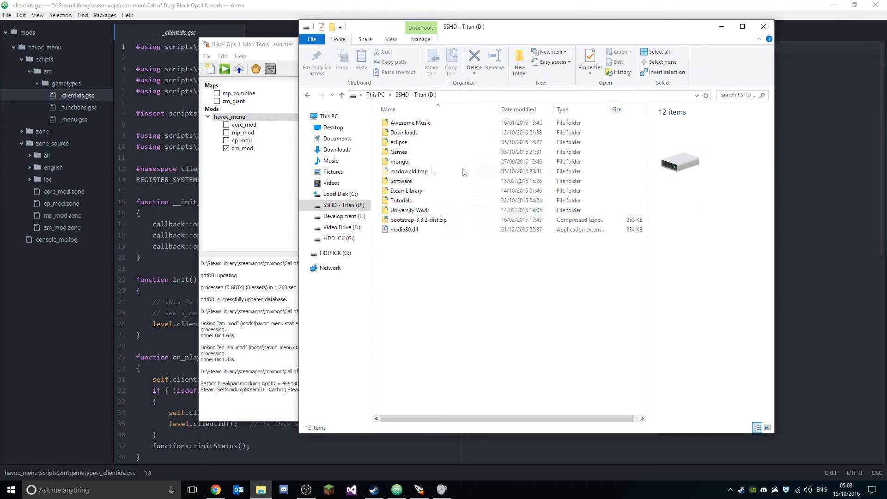
double_click(406, 191)
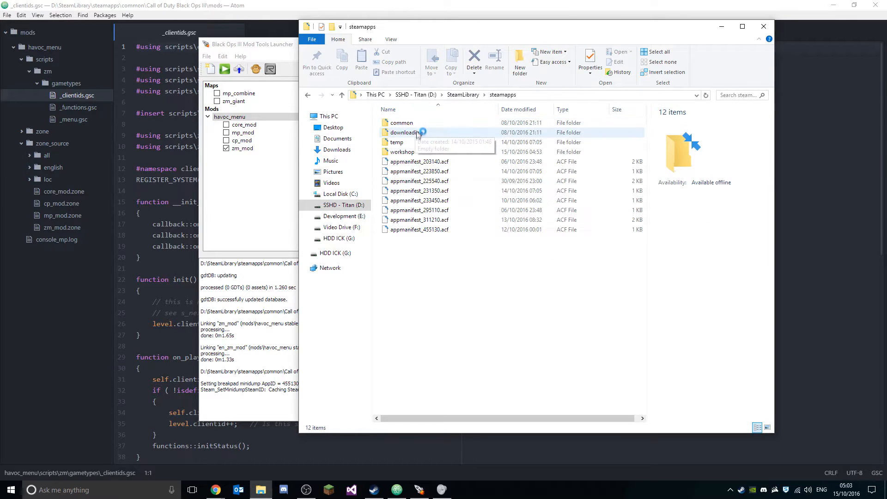
double_click(400, 122)
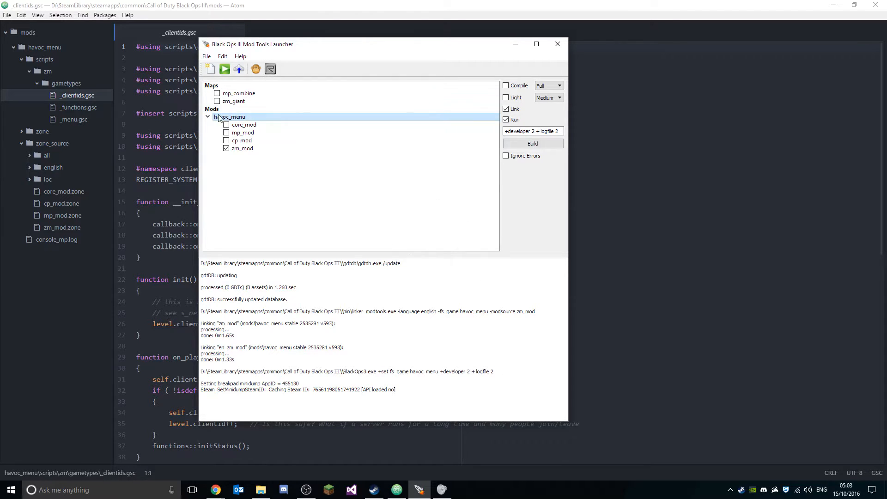
- Create a new mod named tutorial_mod using the Mod template and accept the files-created notice
left_click(208, 117)
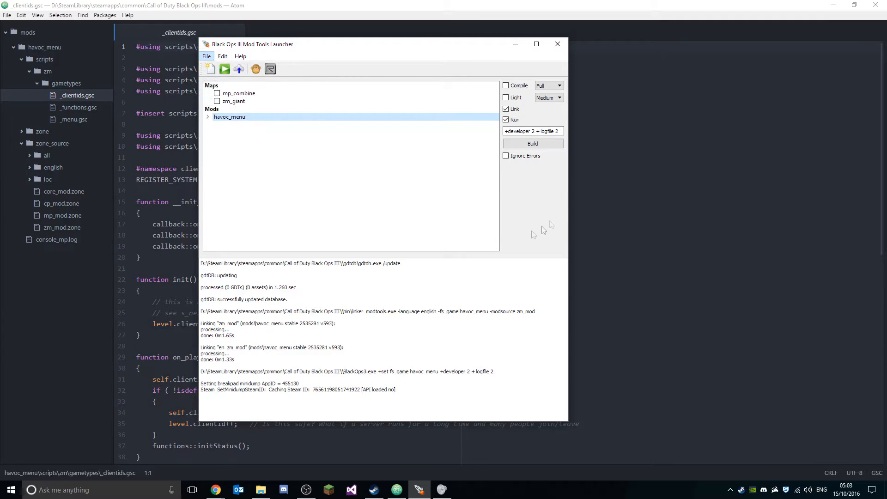
left_click(210, 69)
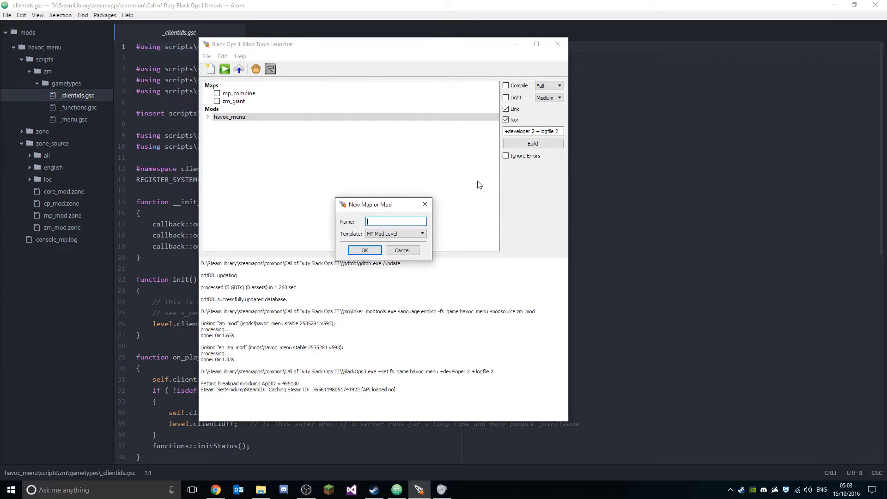
type("tutorial_mo")
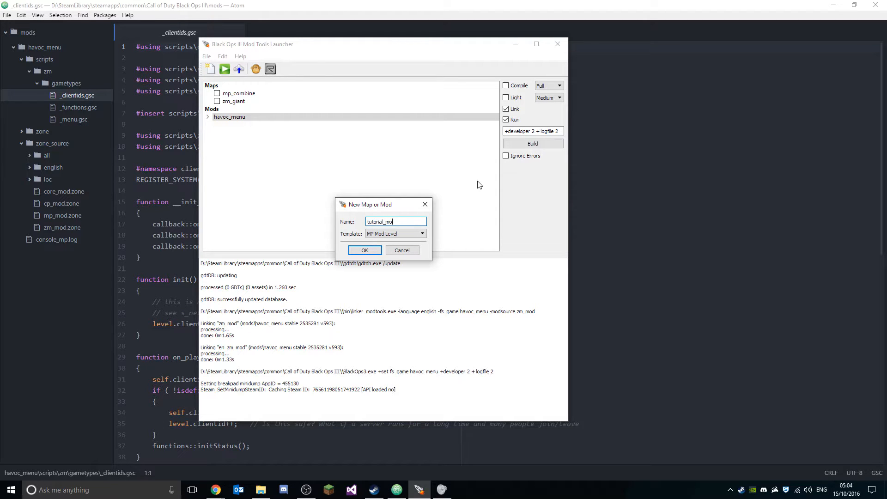
left_click(422, 233)
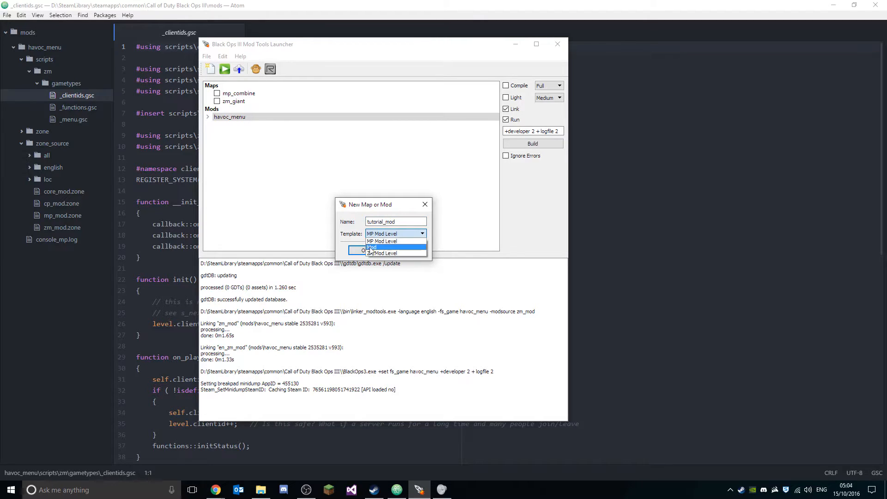
left_click(373, 247)
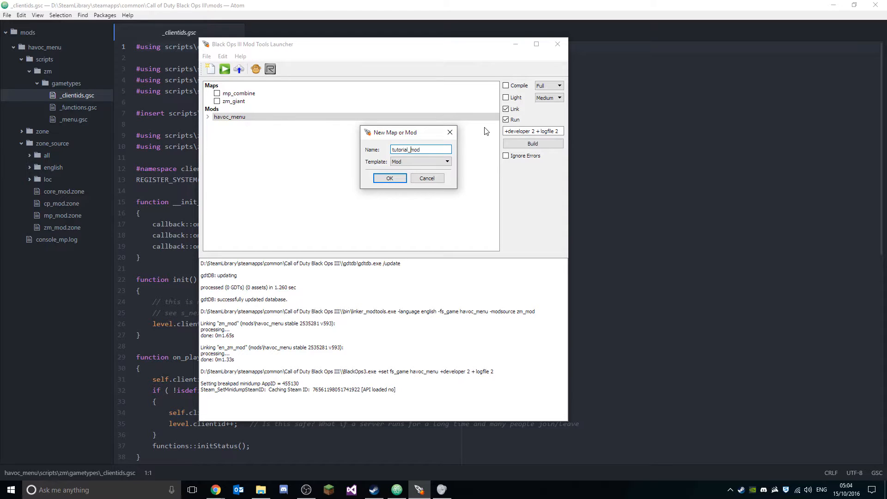
left_click(389, 178)
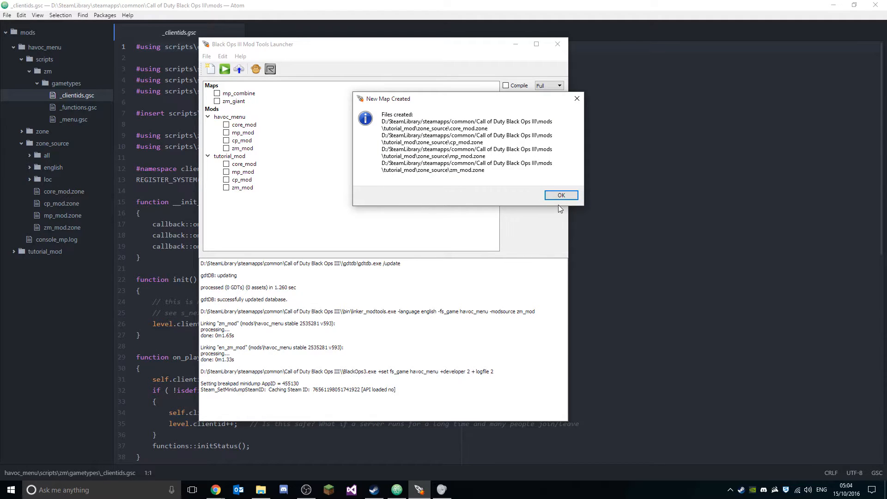
left_click(561, 195)
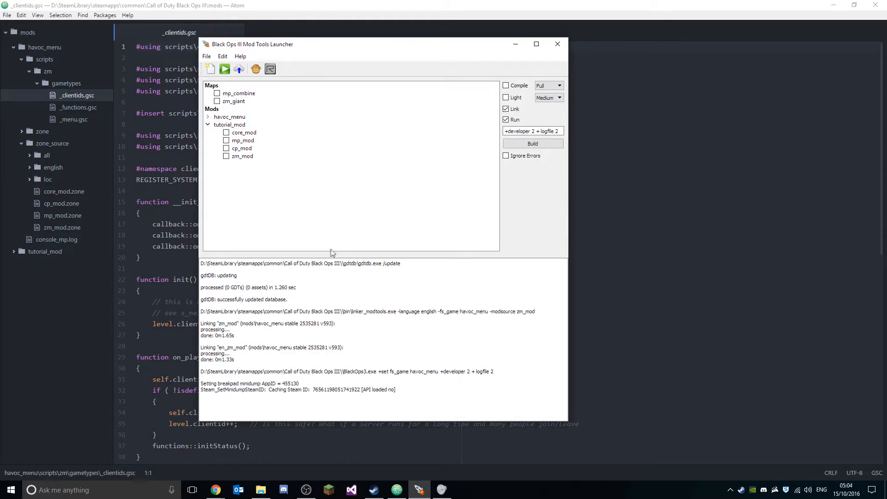
- Create a scripts folder inside mods\tutorial_mod and go into it
left_click(242, 156)
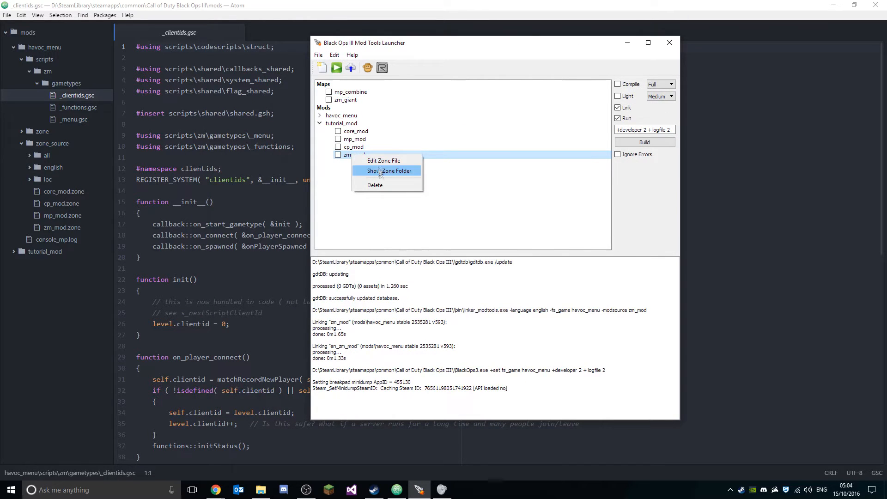
left_click(389, 171)
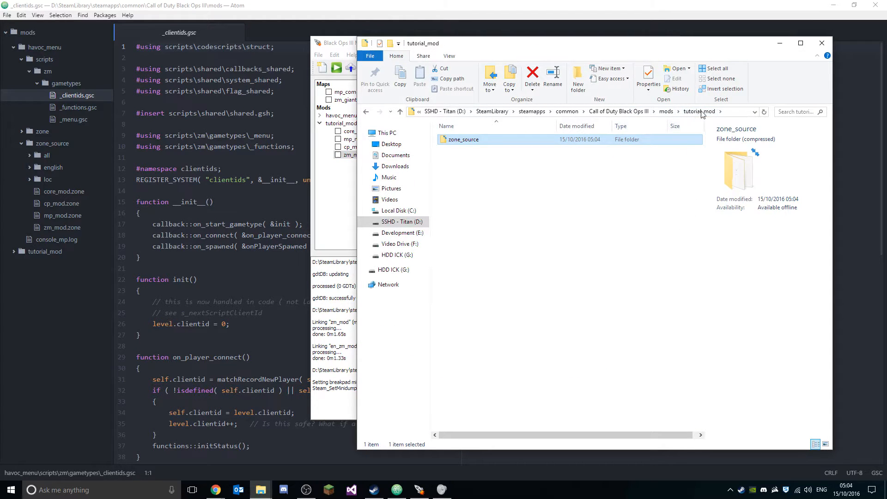
mouse_move(694, 120)
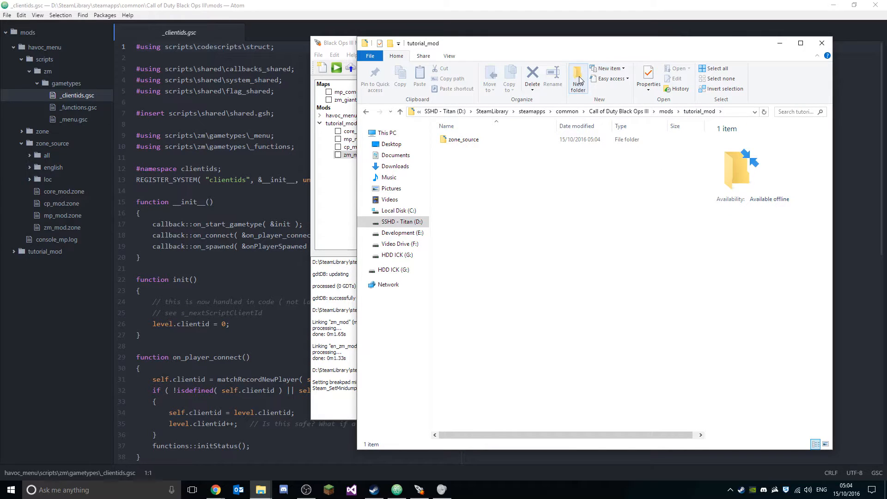
left_click(578, 77)
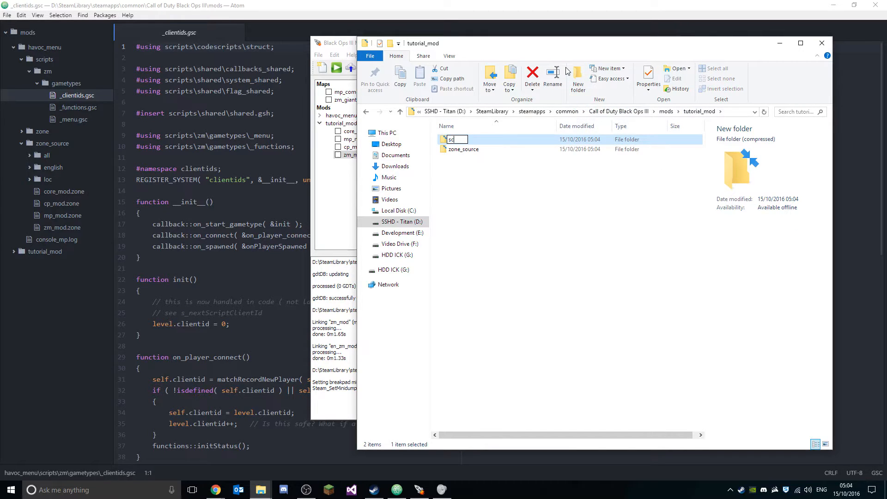
type("scripts")
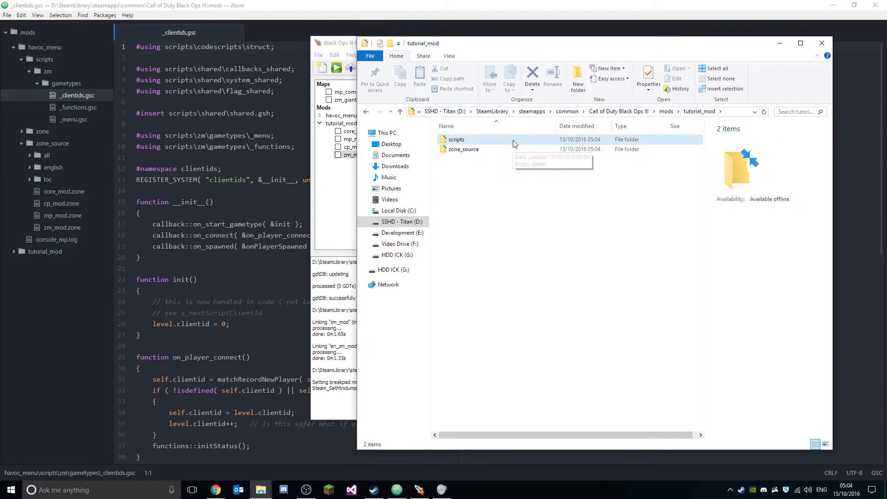
double_click(455, 139)
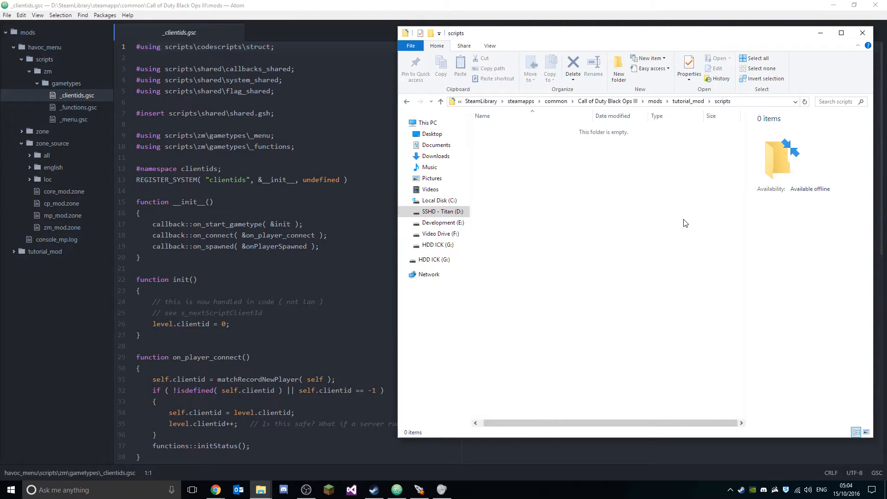
mouse_move(587, 112)
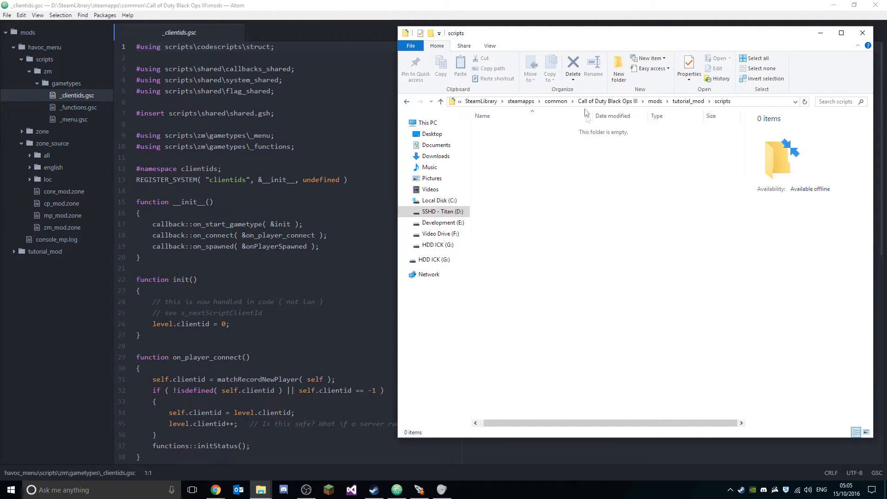
- Create a zm folder inside scripts and a gametypes folder inside zm
left_click(618, 64)
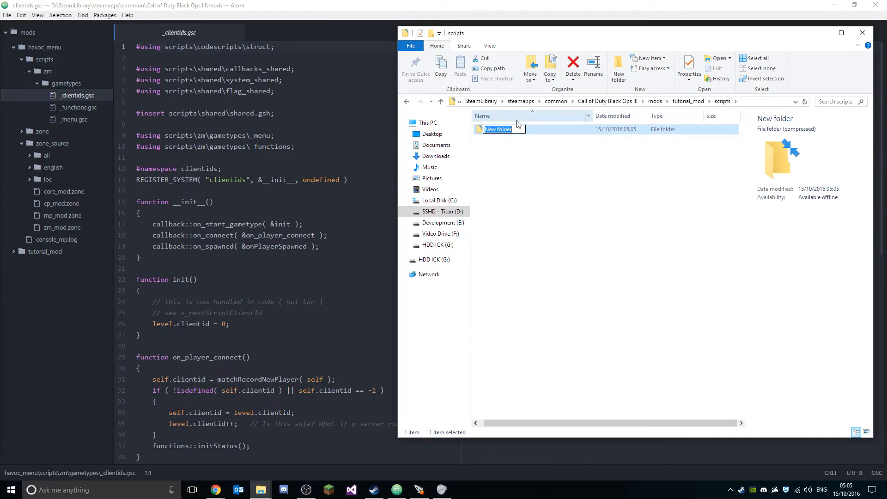
type("cp")
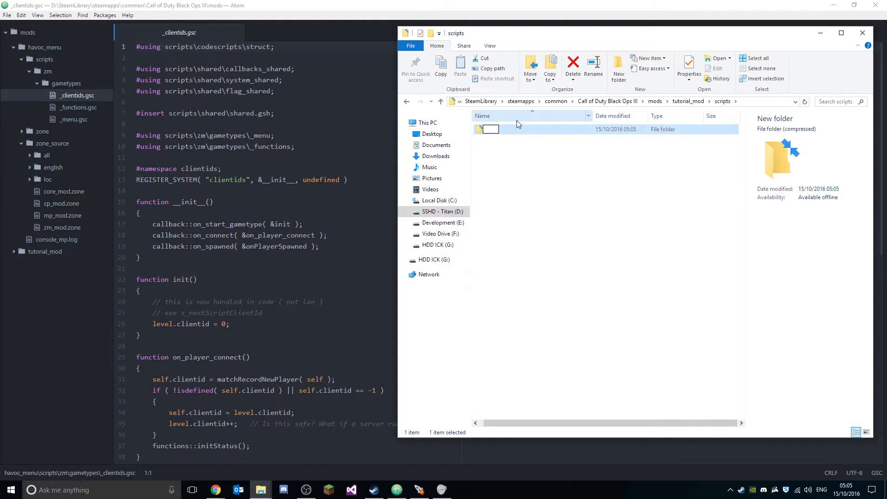
type("zm")
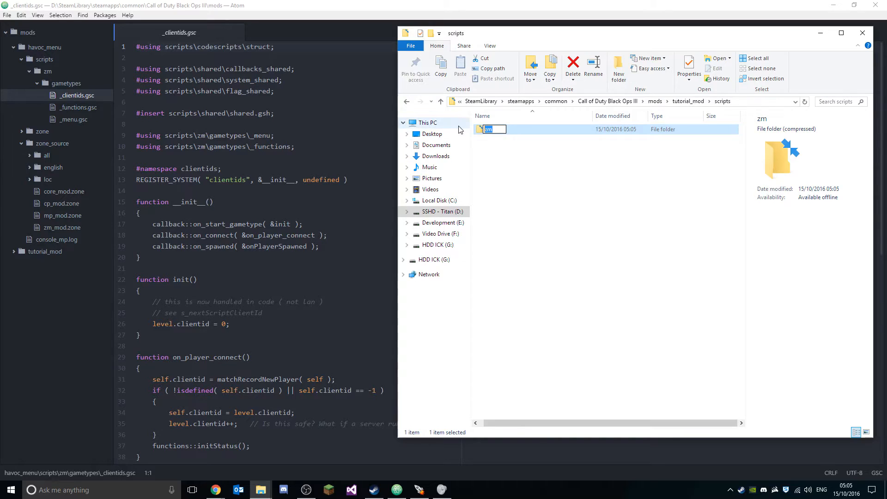
type("zm")
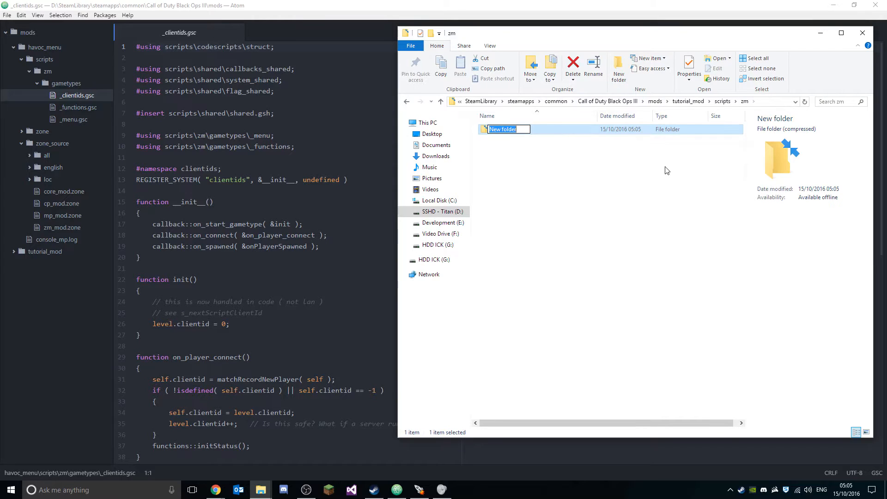
type("am")
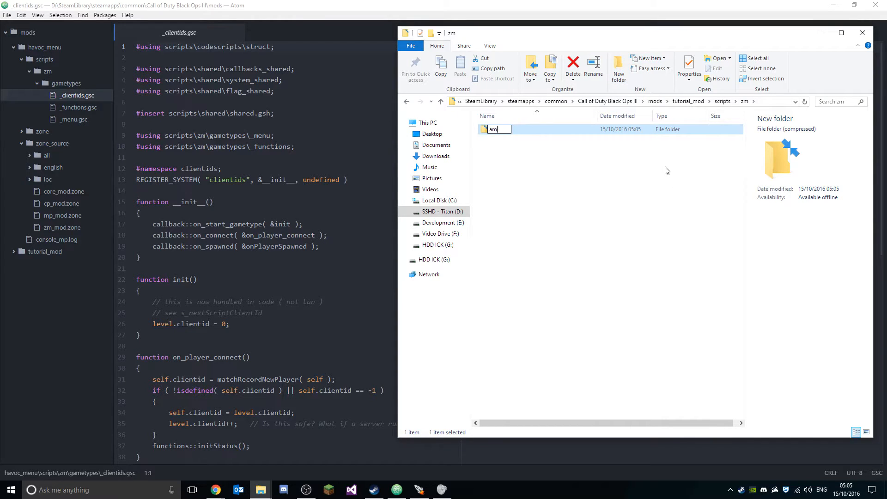
type("gametypes")
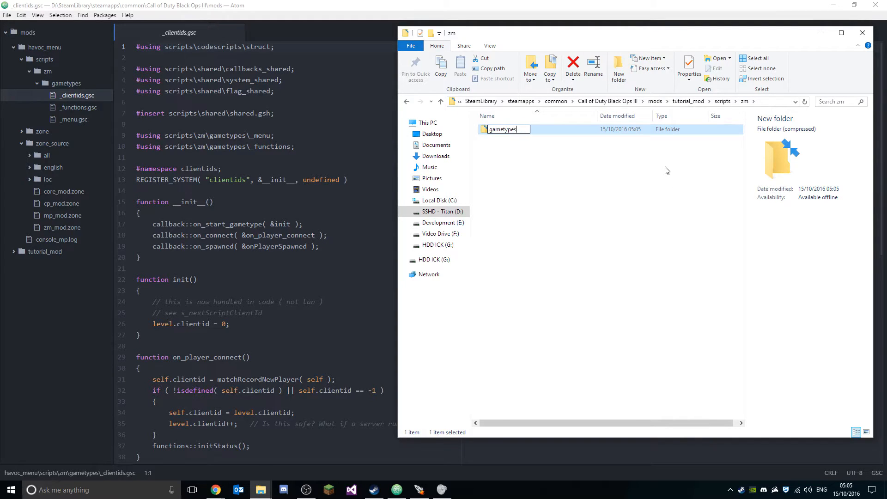
key("Return")
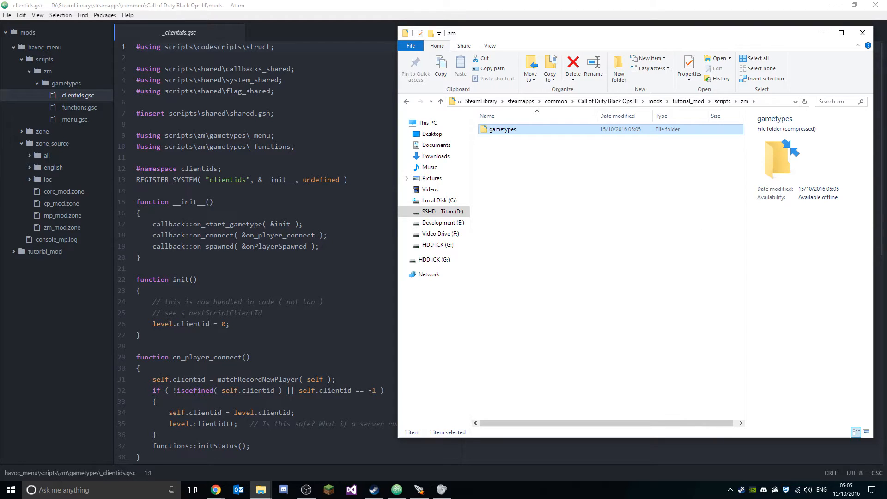
- Check in Atom's project tree that tutorial_mod now shows scripts\zm\gametypes
left_click(861, 33)
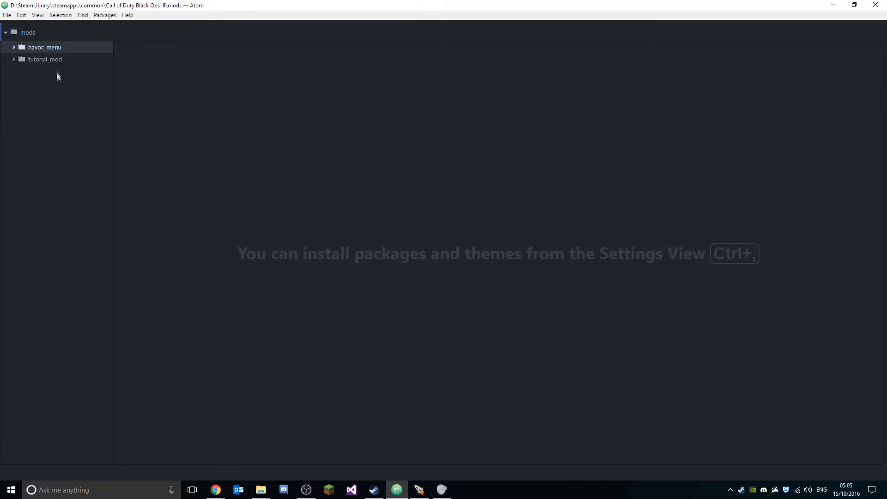
left_click(45, 59)
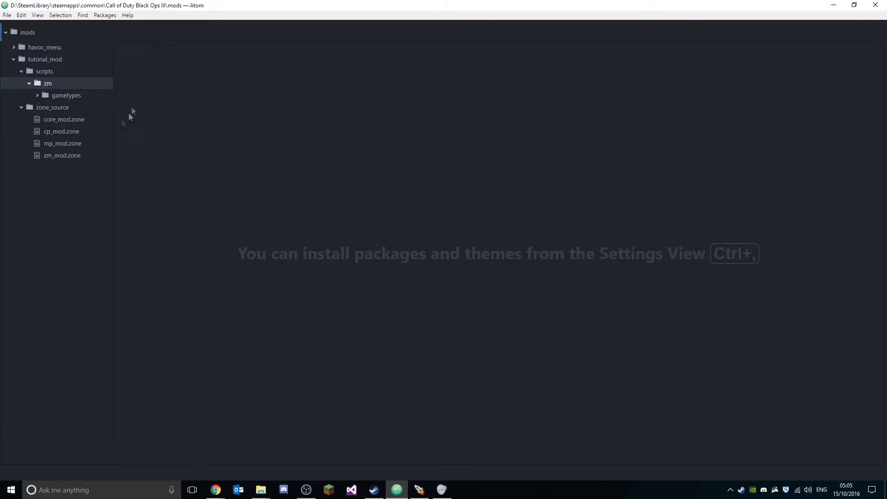
left_click(65, 95)
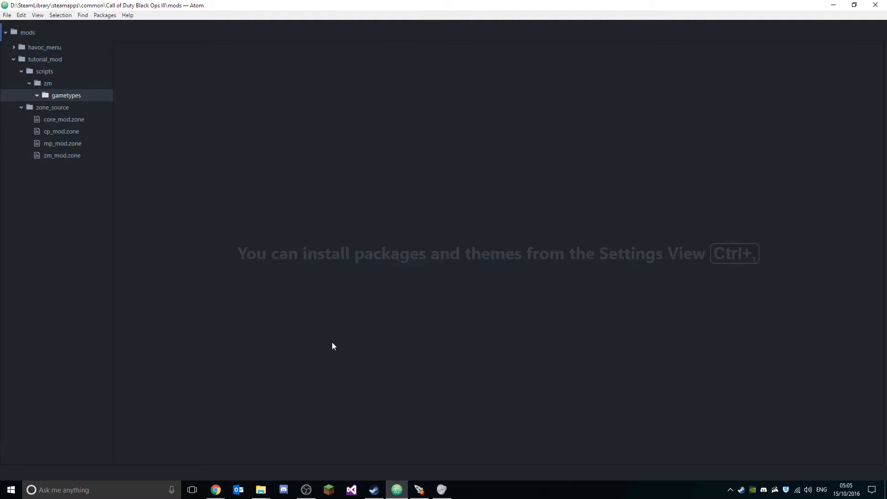
left_click(259, 489)
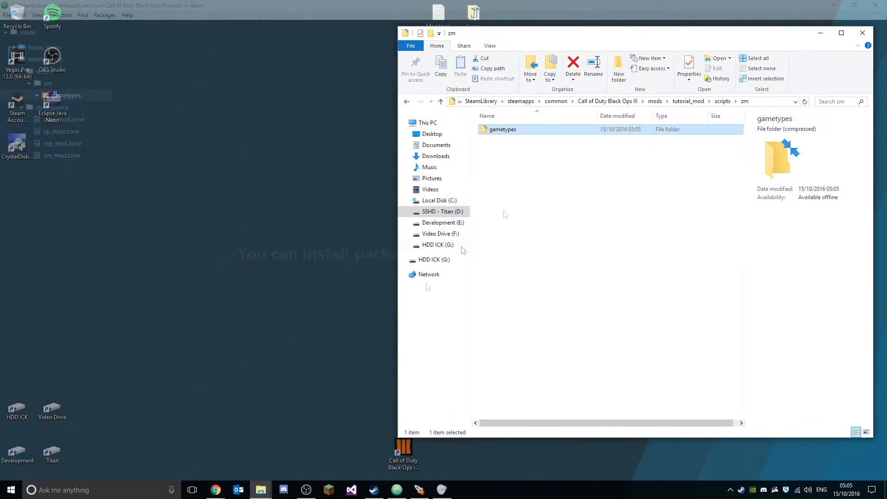
- Create a new text document in gametypes renamed to _clientids.gsc, accepting the extension change
double_click(503, 129)
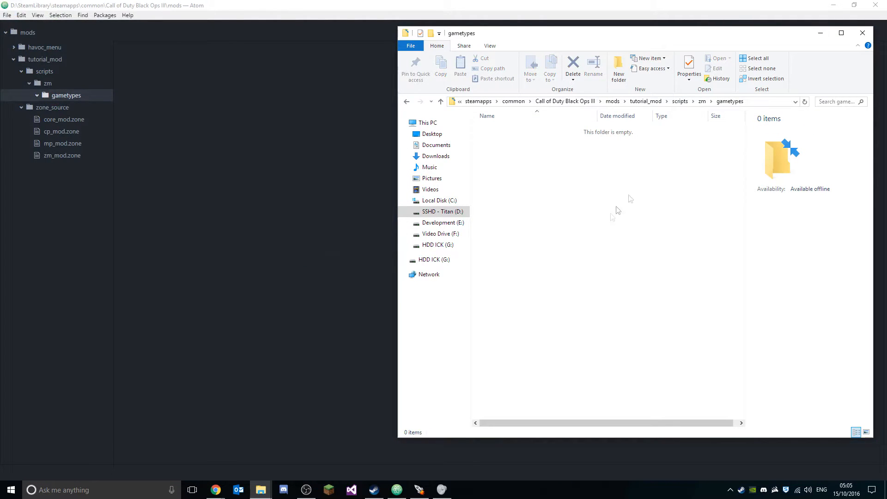
right_click(616, 210)
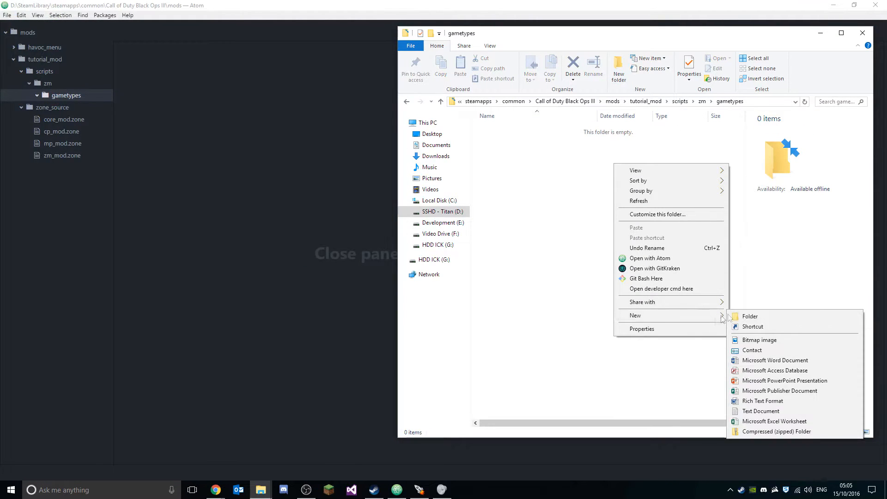
left_click(760, 410)
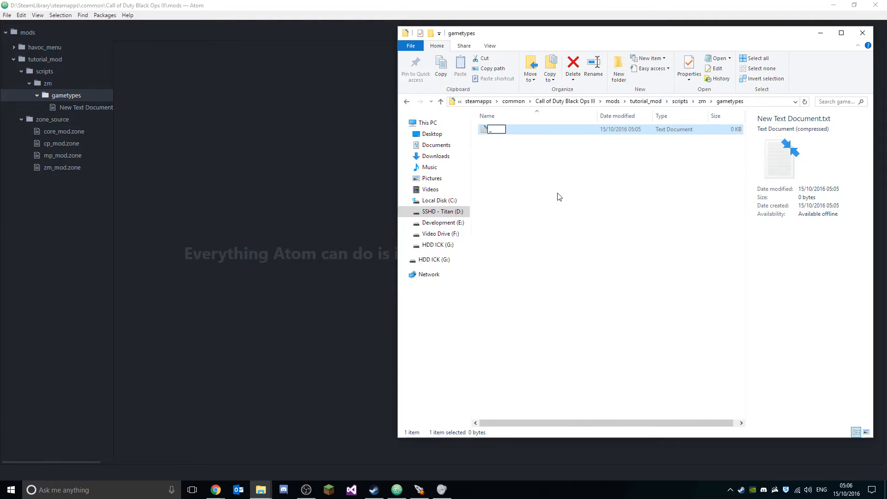
type("_clientids.g")
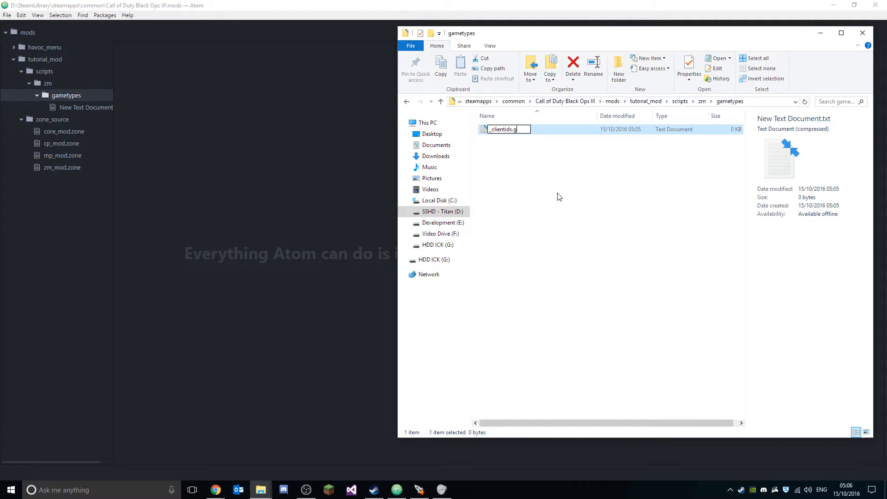
key("Return")
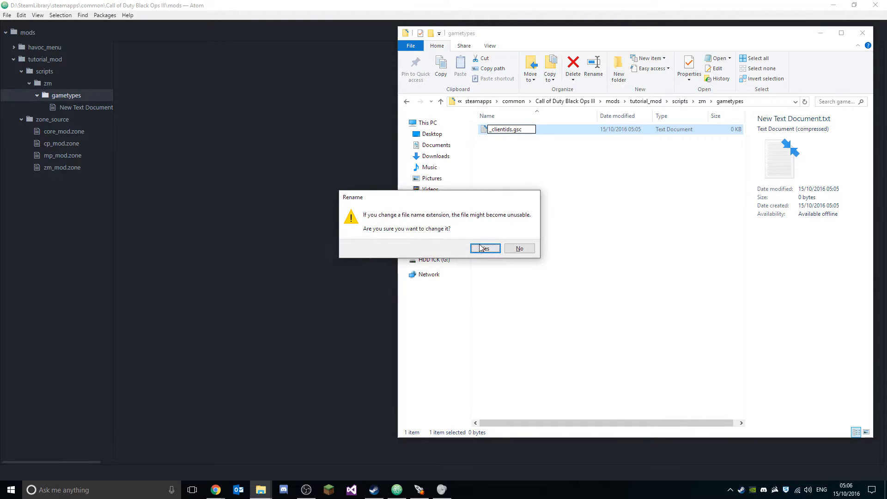
left_click(484, 248)
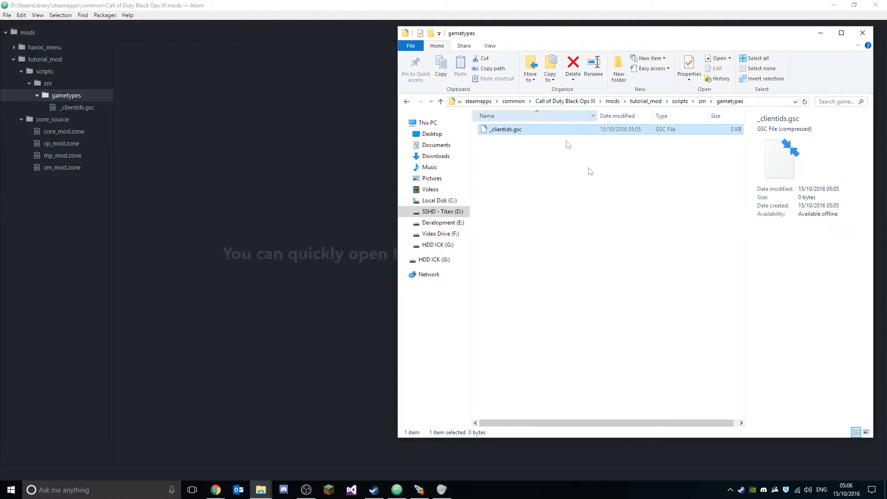
mouse_move(530, 129)
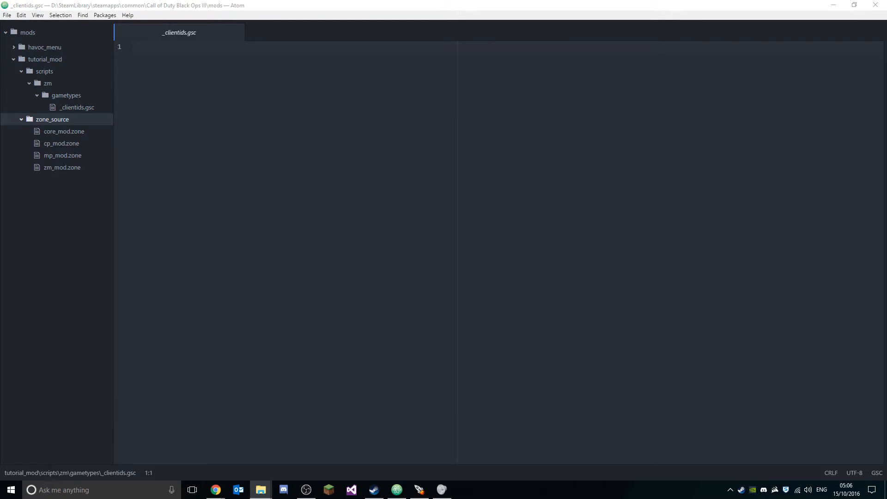
- Navigate Explorer to the game's share\raw\scripts folder and glance inside zm
left_click(259, 489)
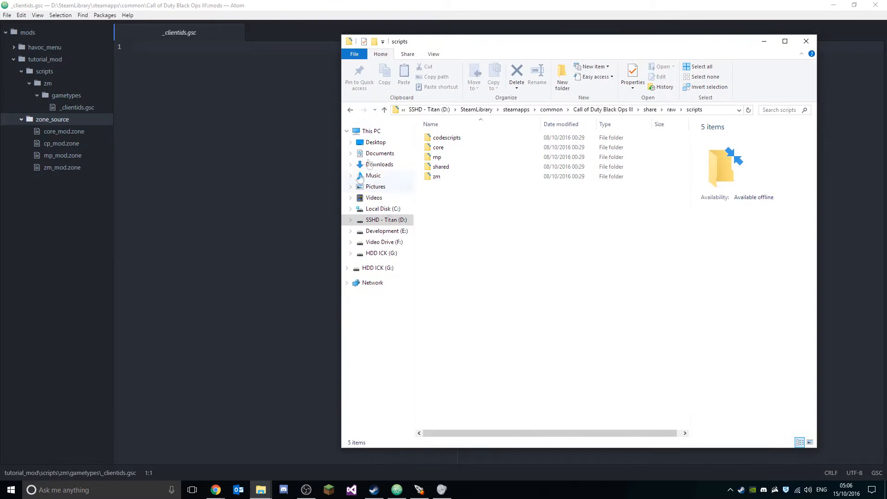
left_click(627, 109)
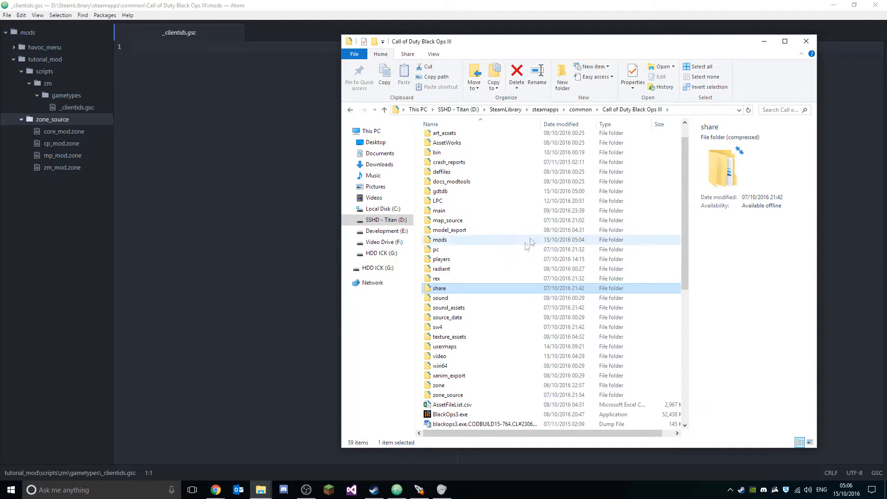
double_click(439, 288)
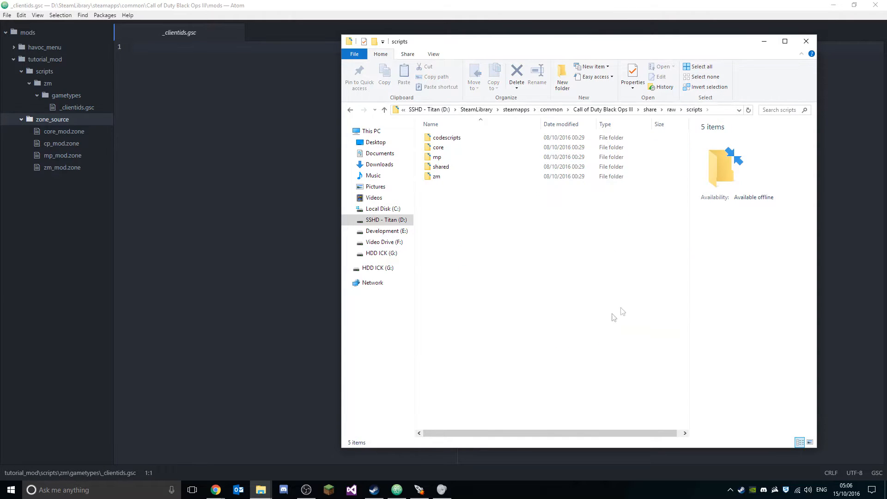
mouse_move(622, 261)
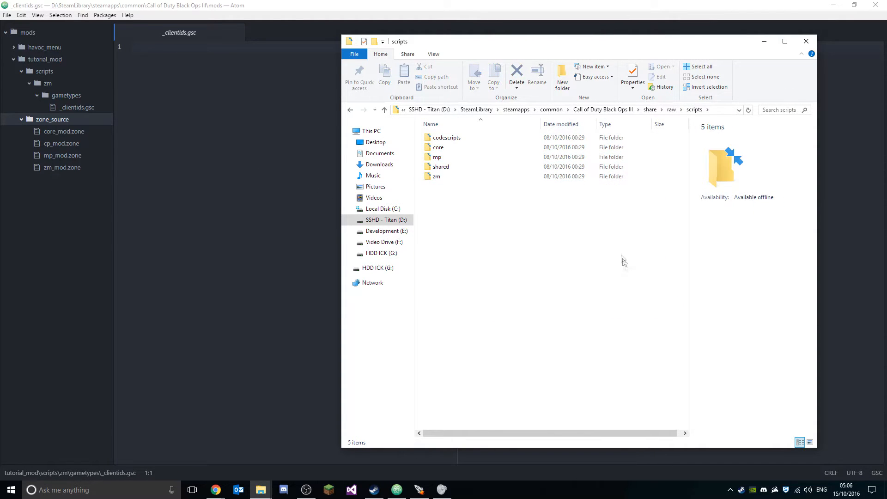
mouse_move(452, 182)
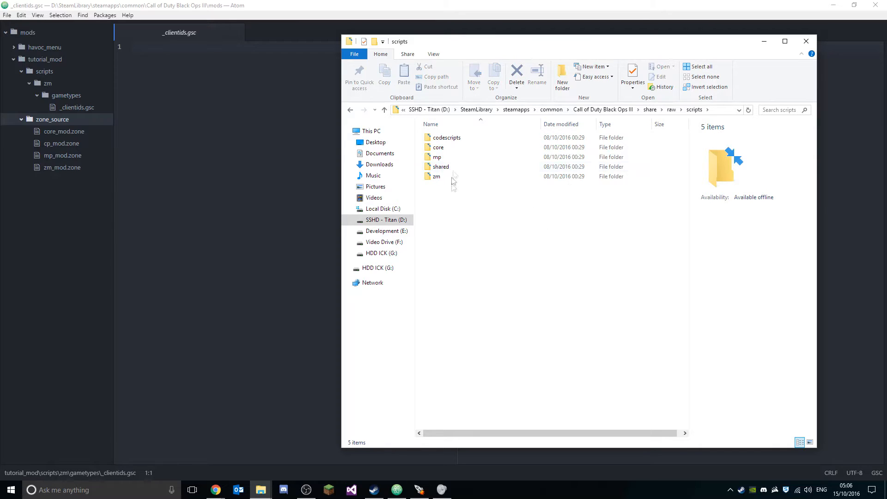
left_click(441, 167)
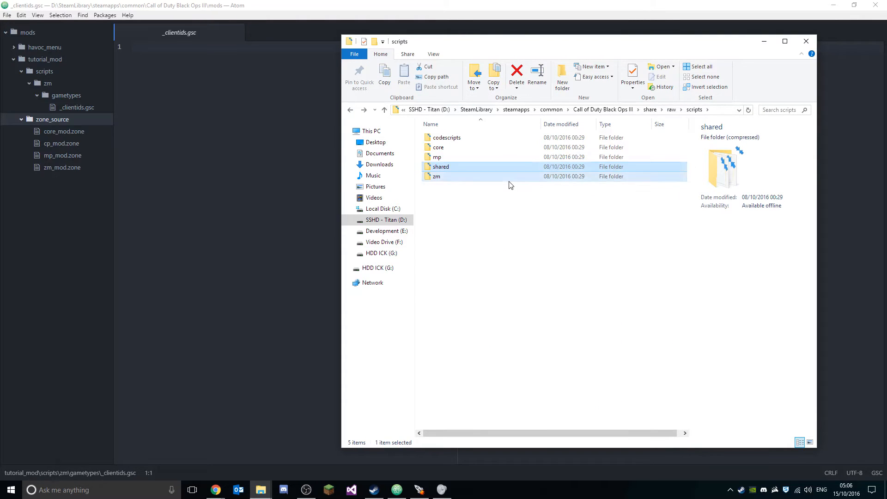
double_click(437, 176)
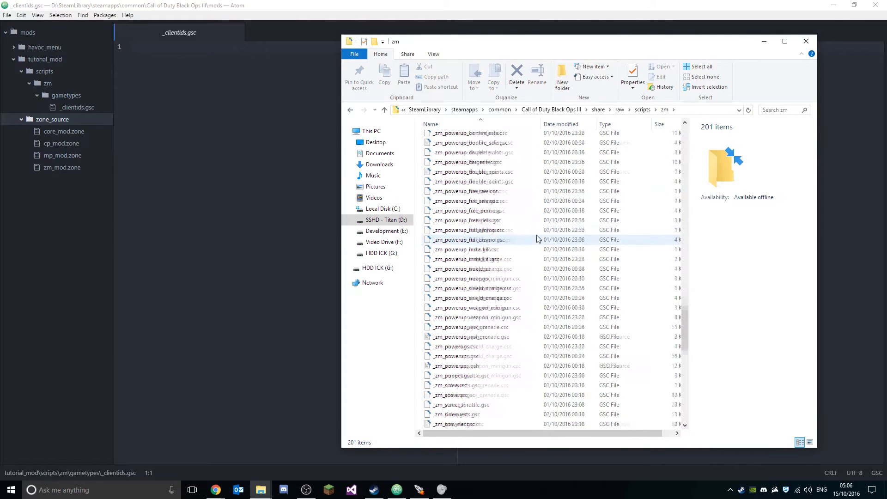
scroll("up", 3)
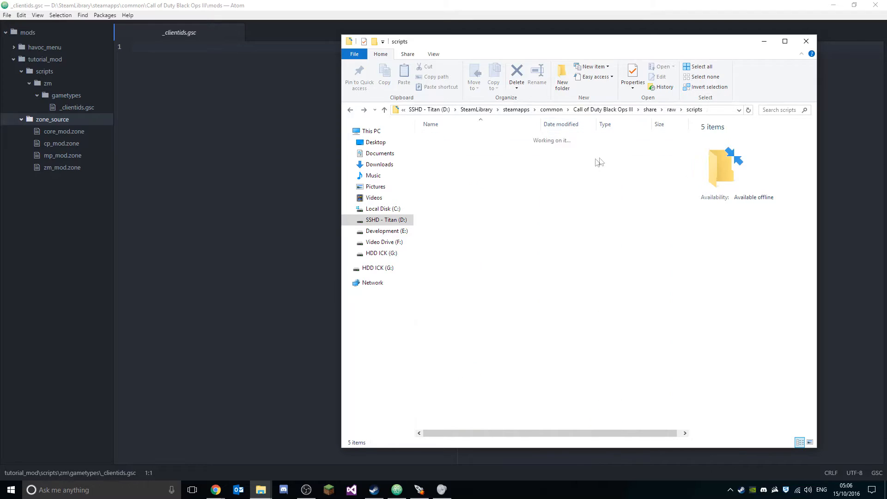
left_click(437, 175)
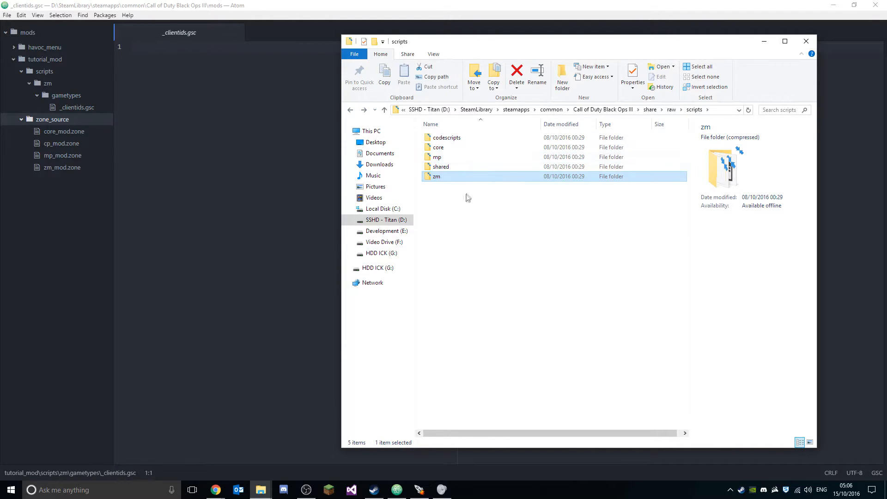
mouse_move(479, 193)
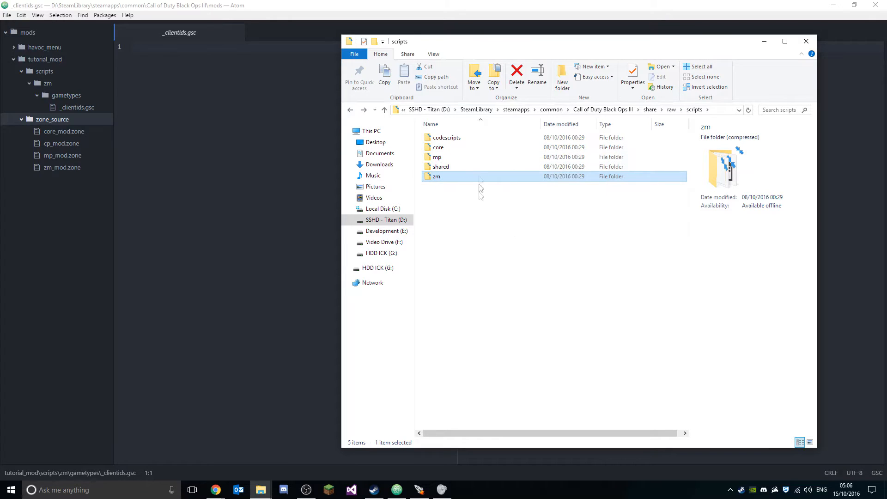
mouse_move(501, 164)
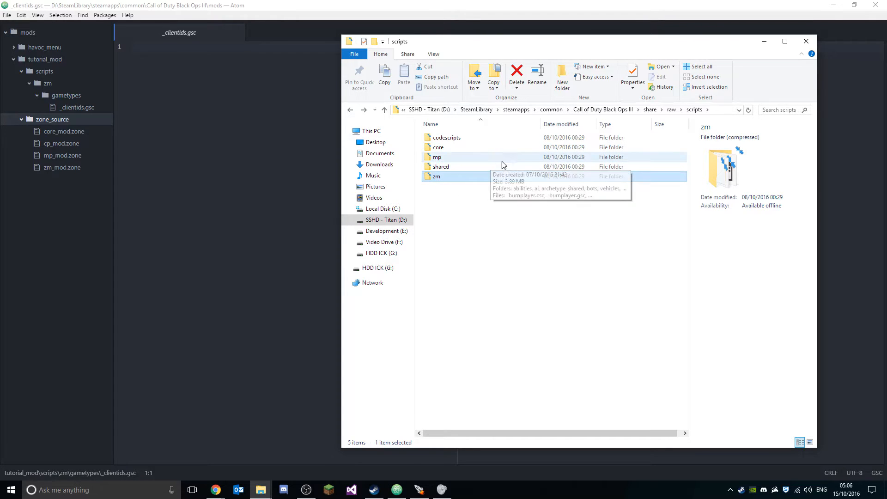
- Check mp\gametypes, then open zm\gametypes\_clientids.gsc in Notepad++
double_click(436, 157)
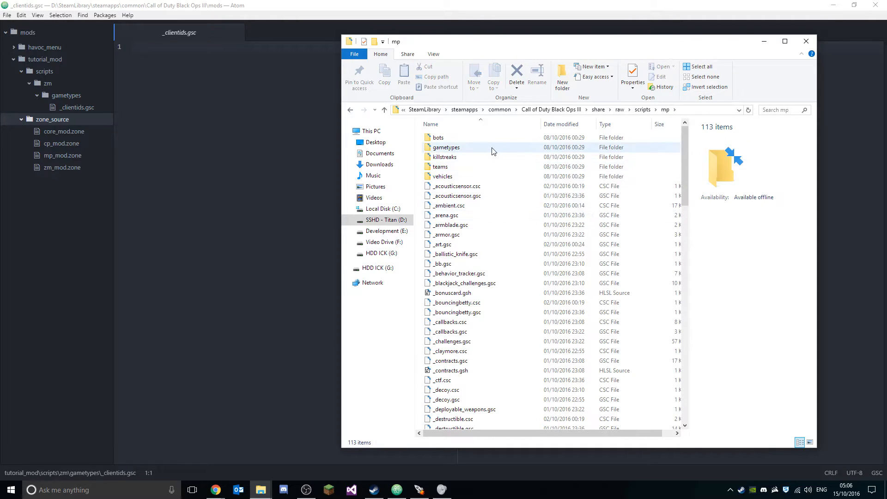
double_click(446, 147)
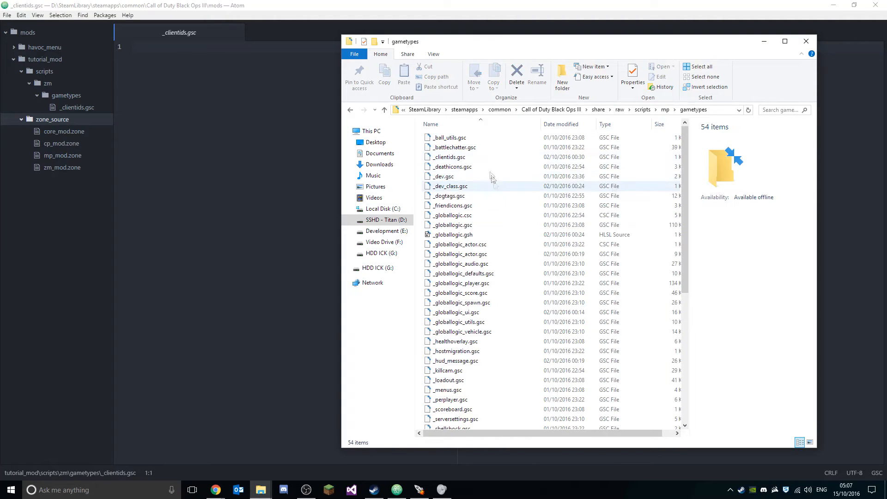
mouse_move(452, 147)
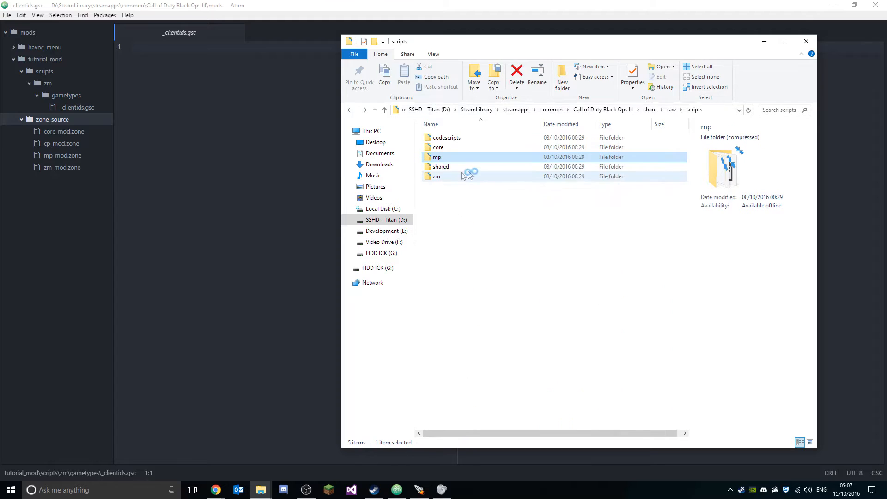
double_click(436, 175)
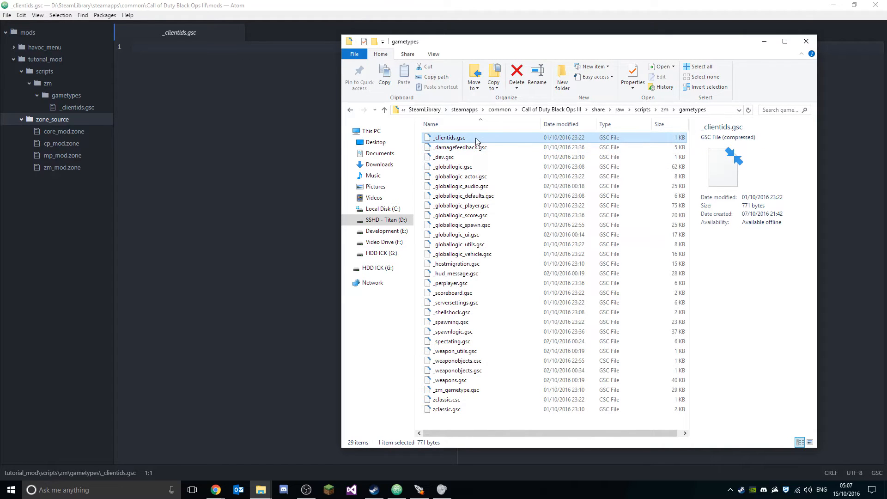
double_click(449, 138)
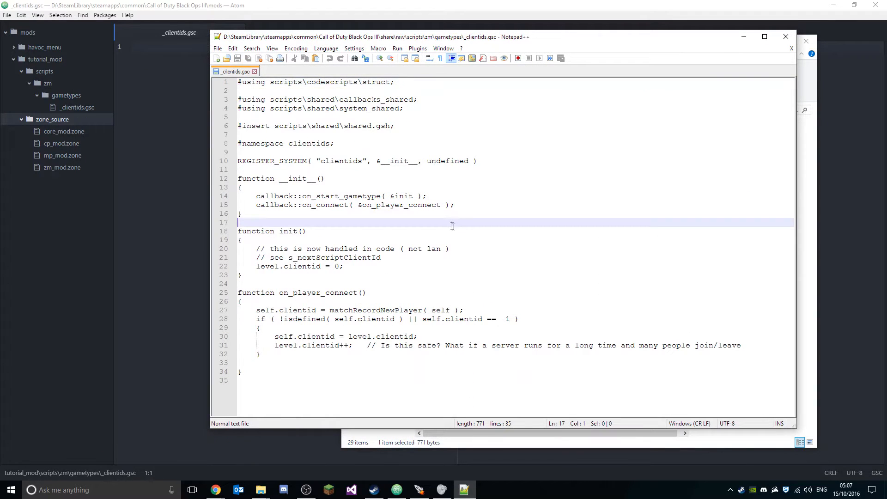
- Select the whole stock _clientids.gsc script in Notepad++ for copying into the mod's file
key("ctrl+a")
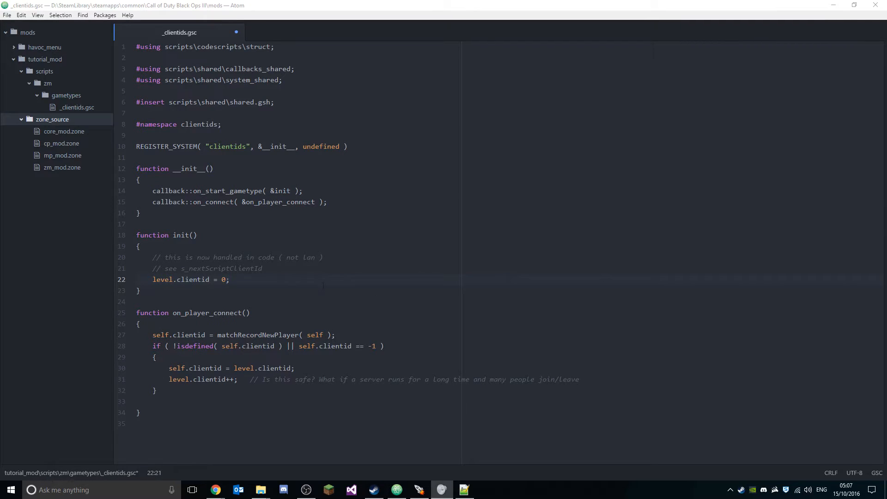
- Add callback::on_spawned( &on_player_spawn ); inside __init__ under the on_connect line
left_click(139, 224)
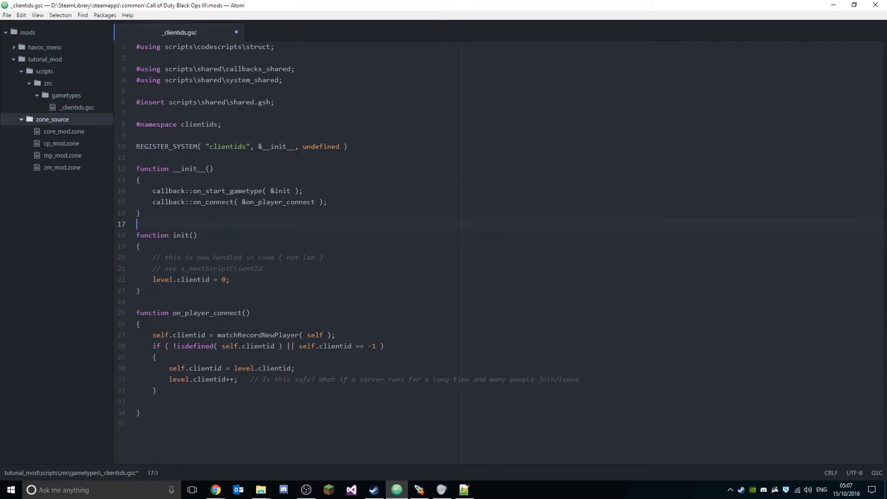
left_click(152, 157)
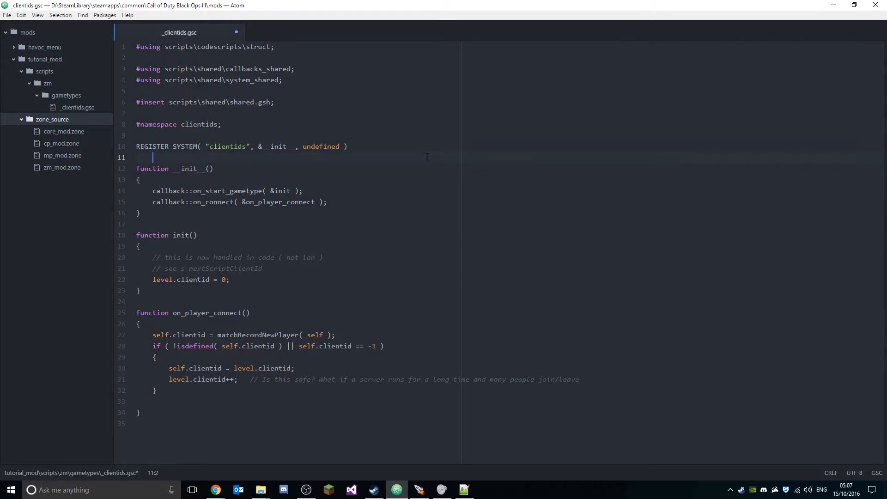
key("Home")
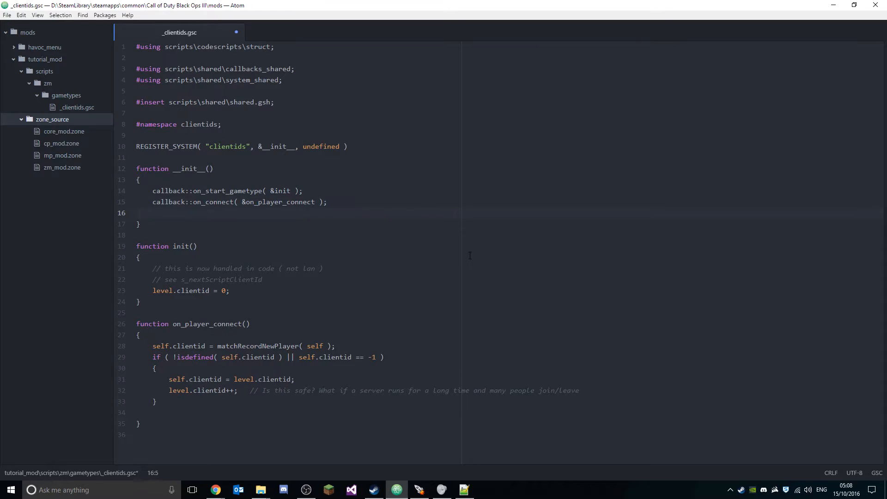
type("callback::")
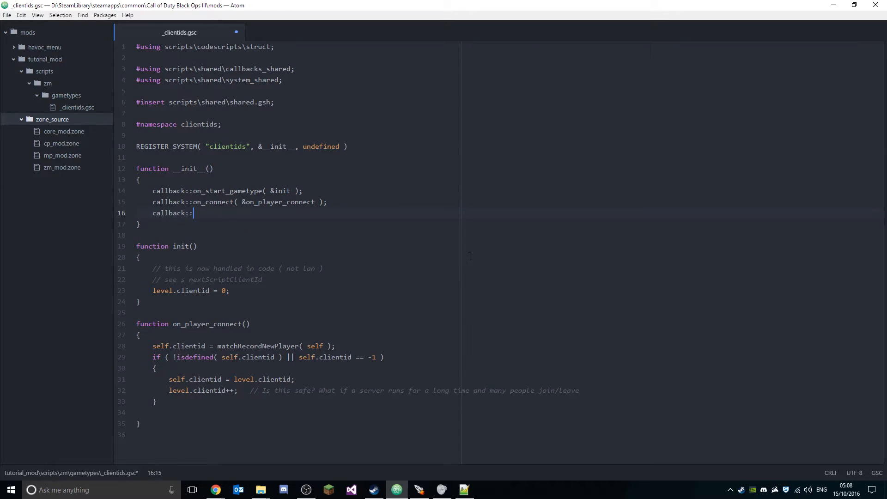
type("o")
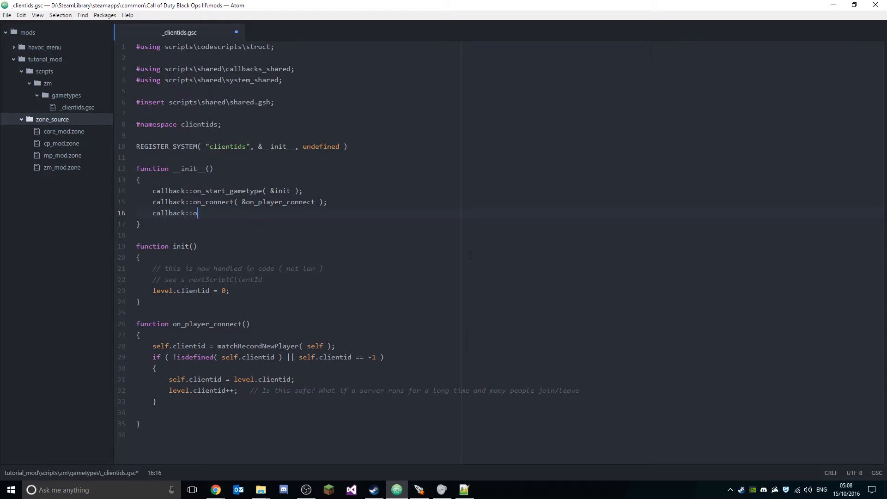
type("n_spawne")
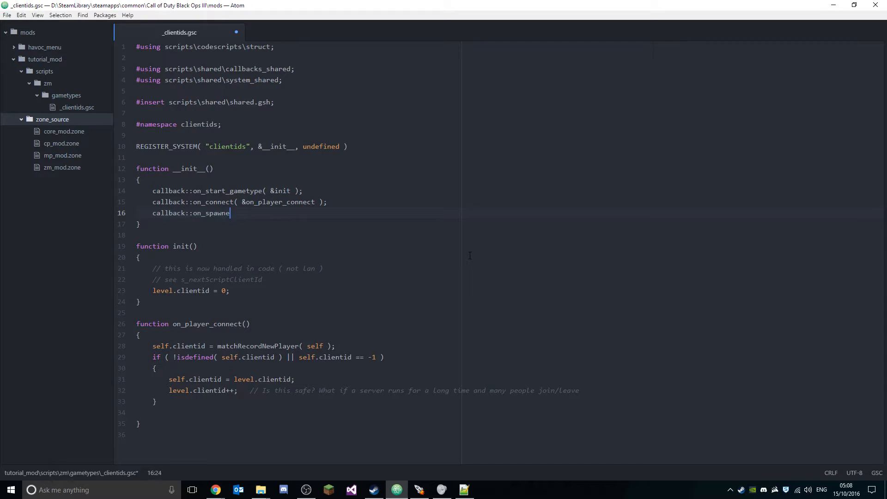
type("d( )")
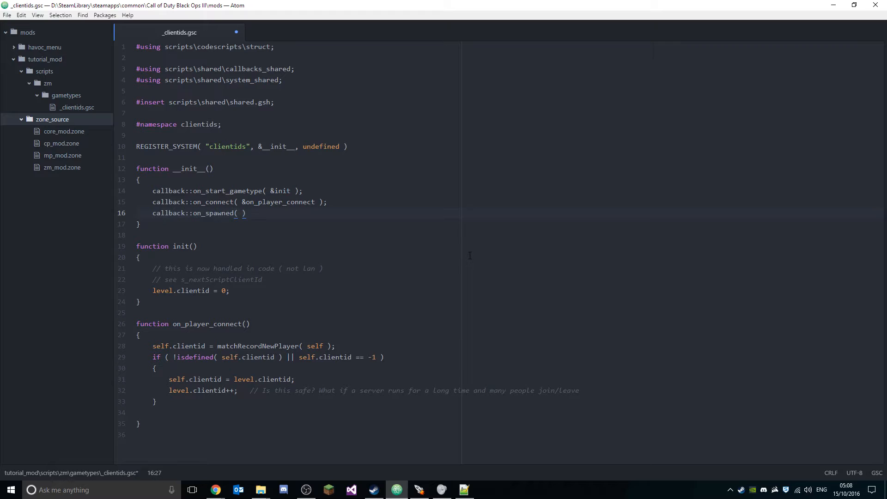
type("&on_player_spawn")
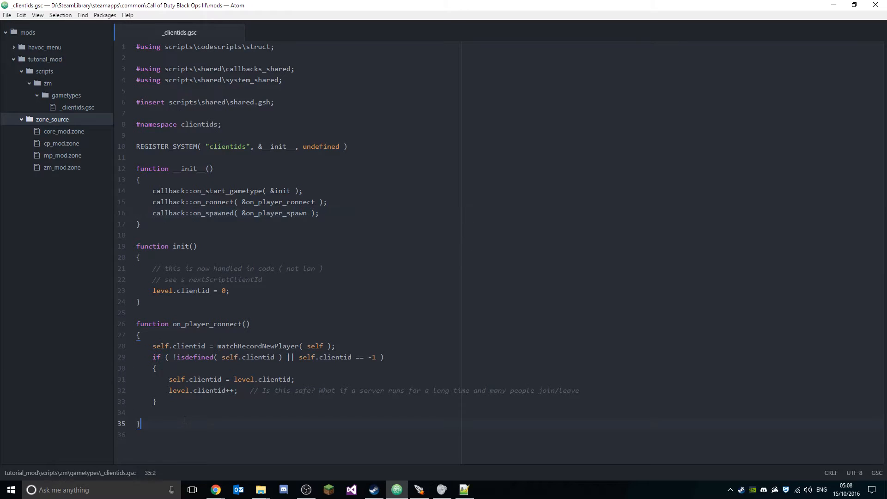
- Start declaring function on_player_spawn at the end of the file
type("function")
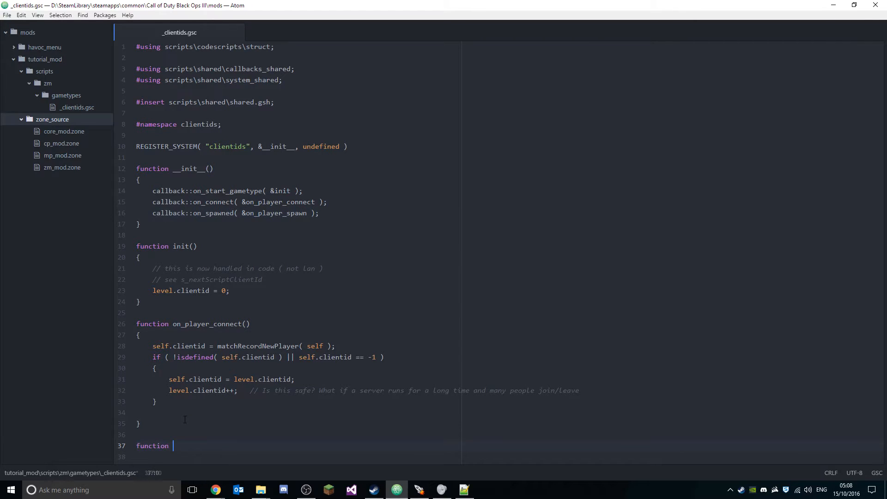
type("on_player_spawn(){")
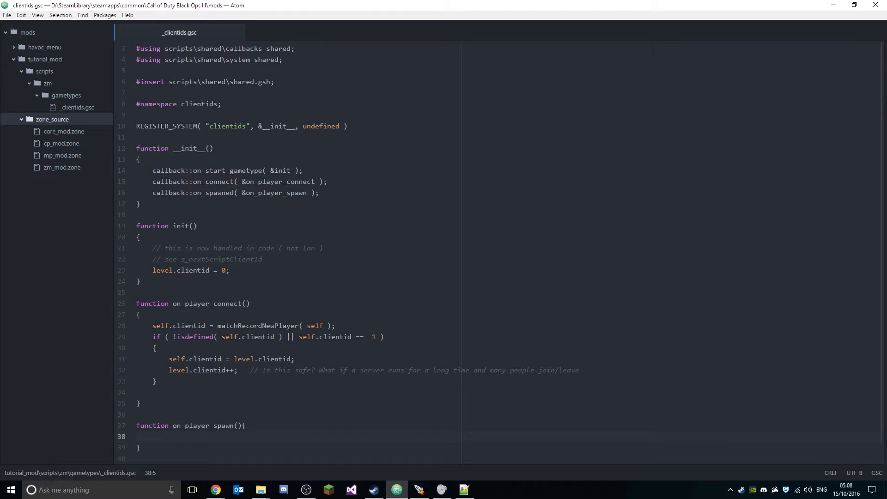
- Give on_player_spawn an empty braced body with a blank line inside
left_click(153, 436)
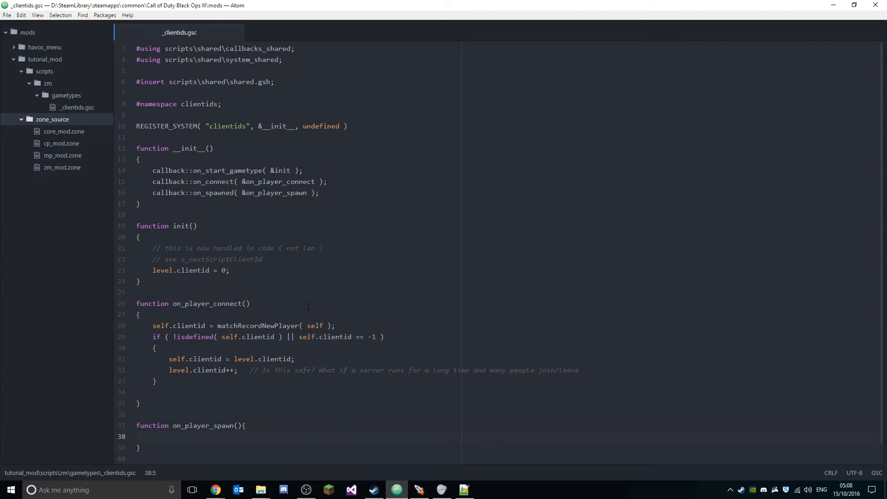
left_click(153, 436)
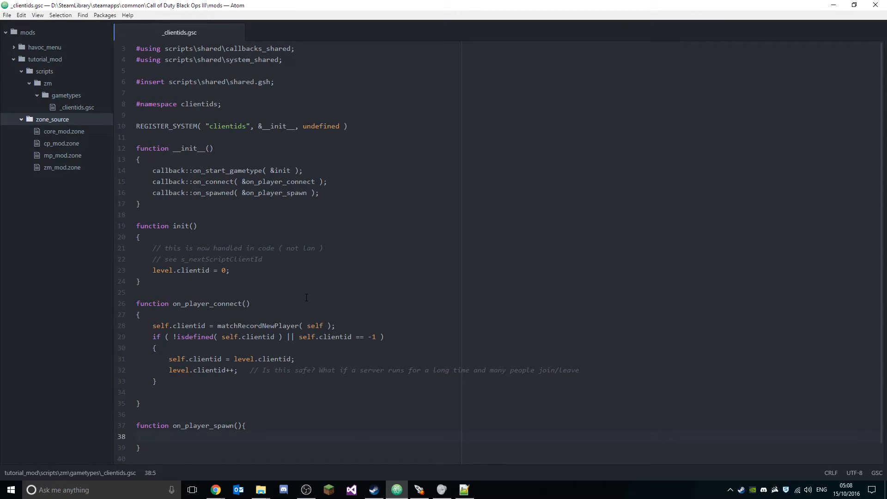
left_click(153, 436)
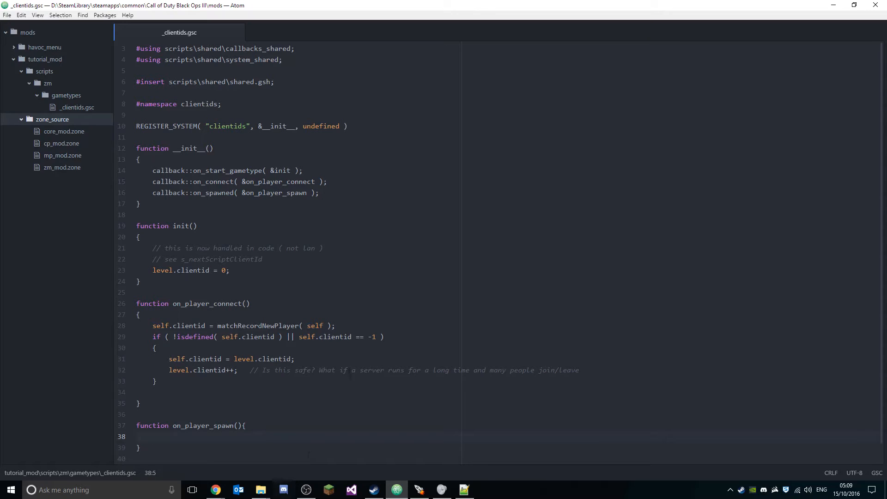
left_click(152, 436)
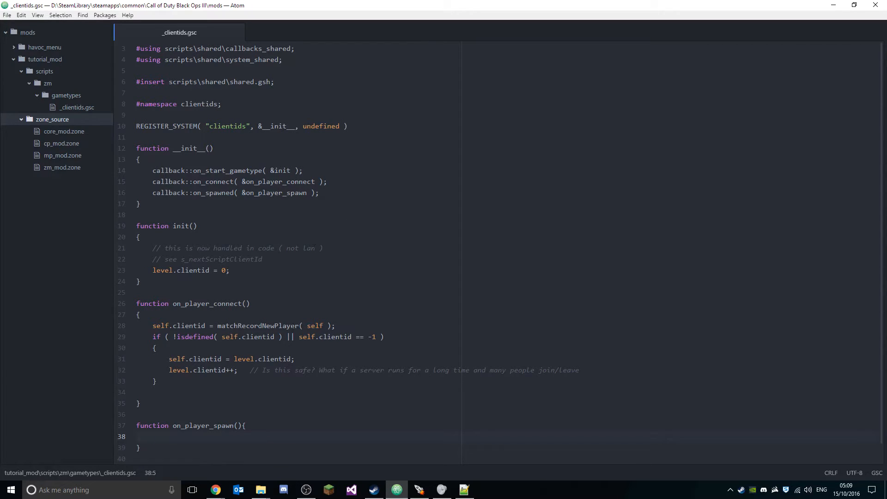
left_click(152, 436)
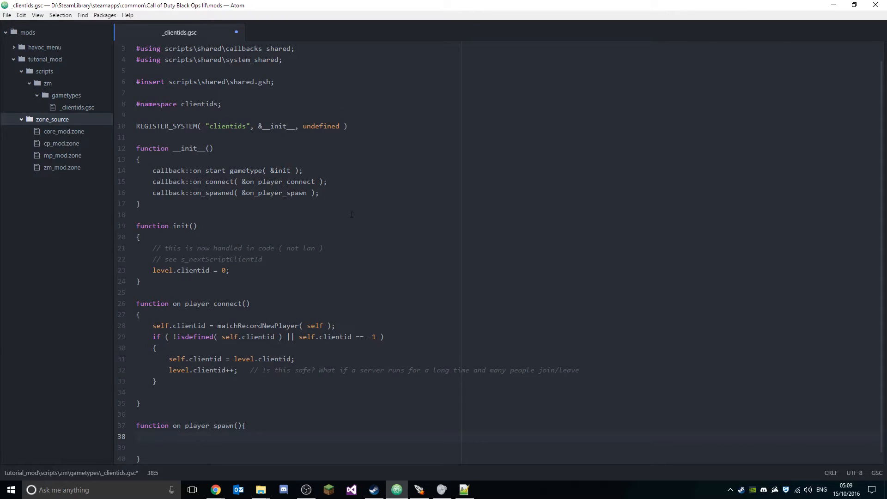
- Begin a level flag:: call and a new #using scripts\shared\ include line
type("level")
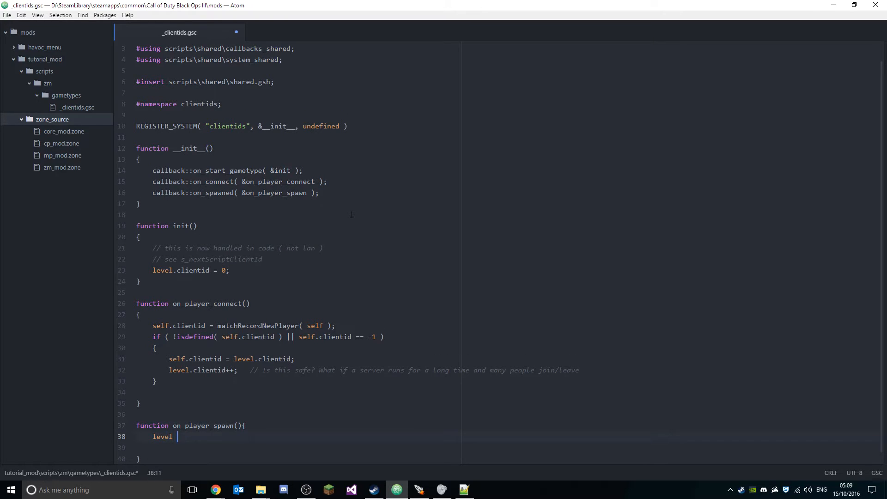
type("flag::")
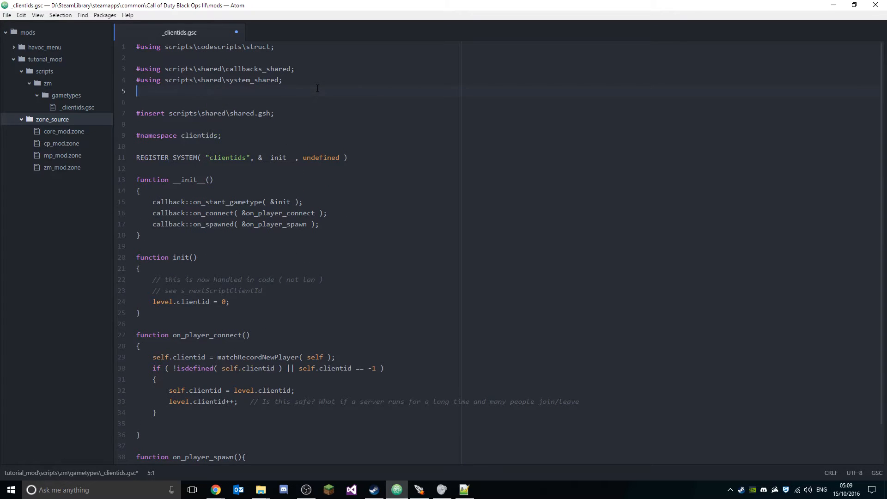
type("#using sc")
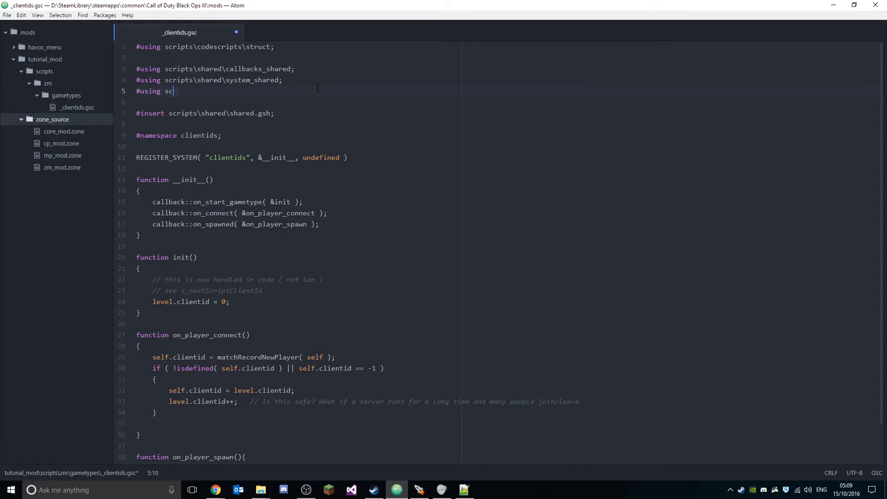
type("ritt")
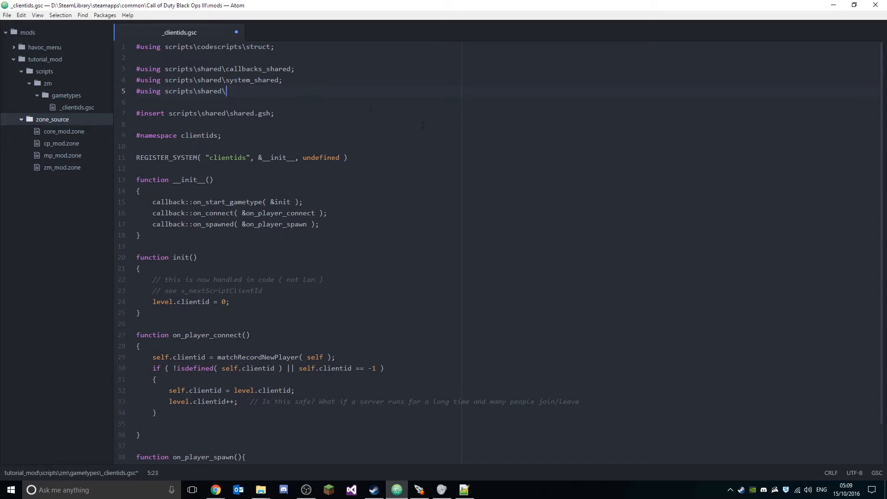
mouse_move(261, 489)
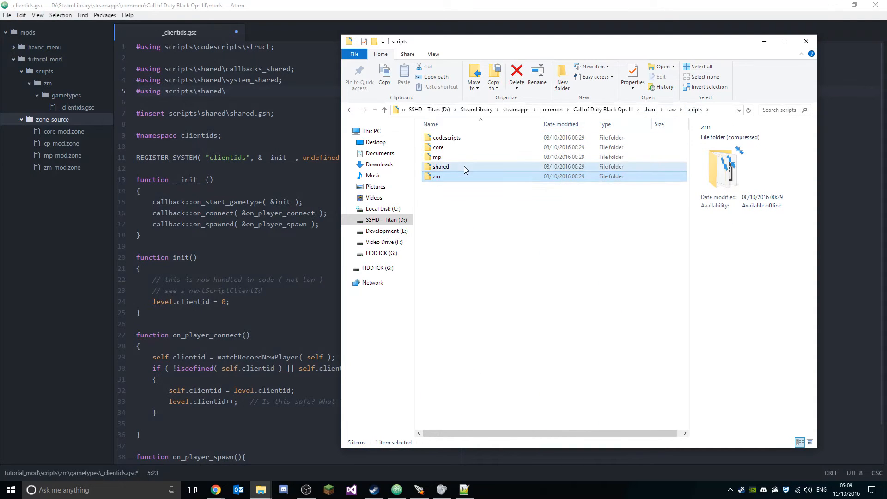
- Look up flag_shared.gsc in the game's shared scripts folder and return to the editor
double_click(440, 167)
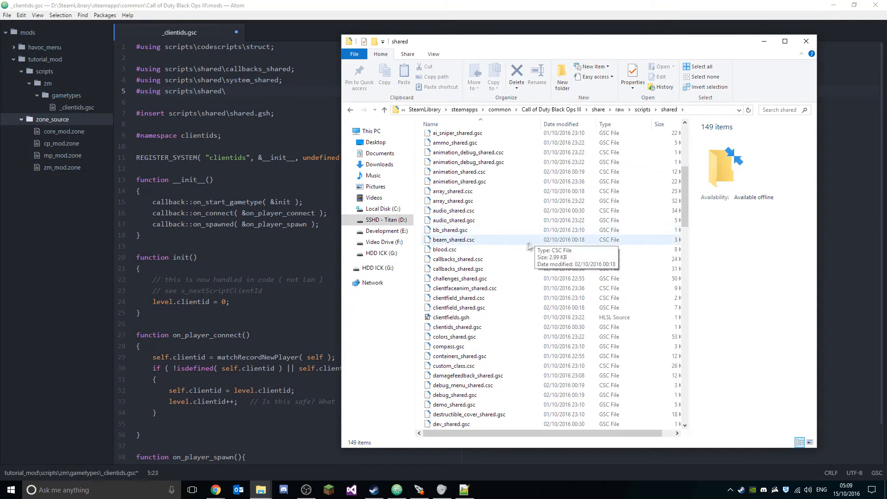
scroll("down", 3)
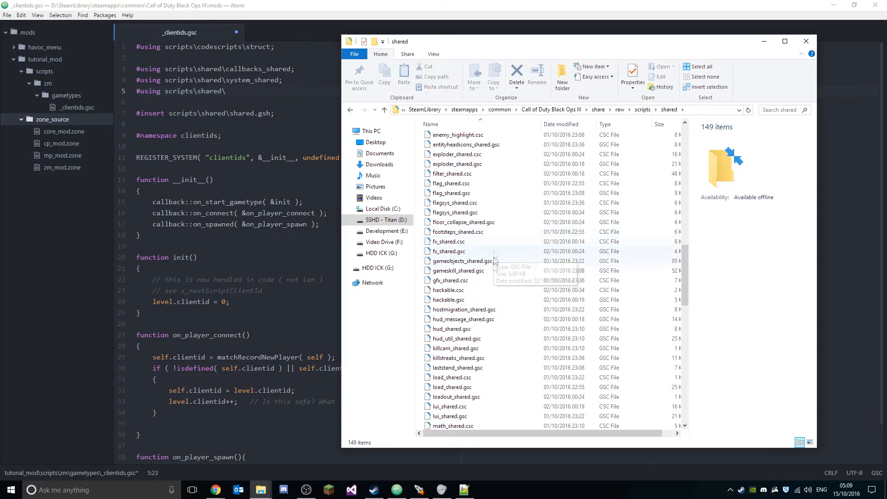
left_click(452, 193)
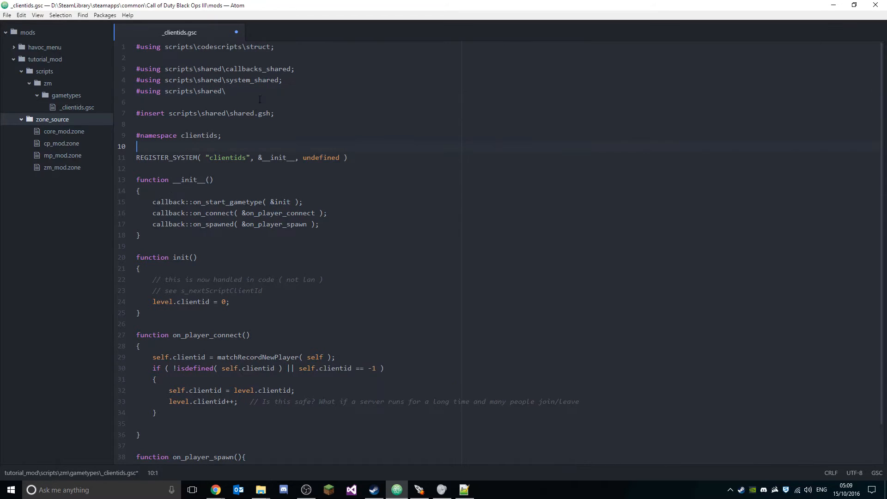
- Complete the include as #using scripts\shared\flag_shared
type("flag")
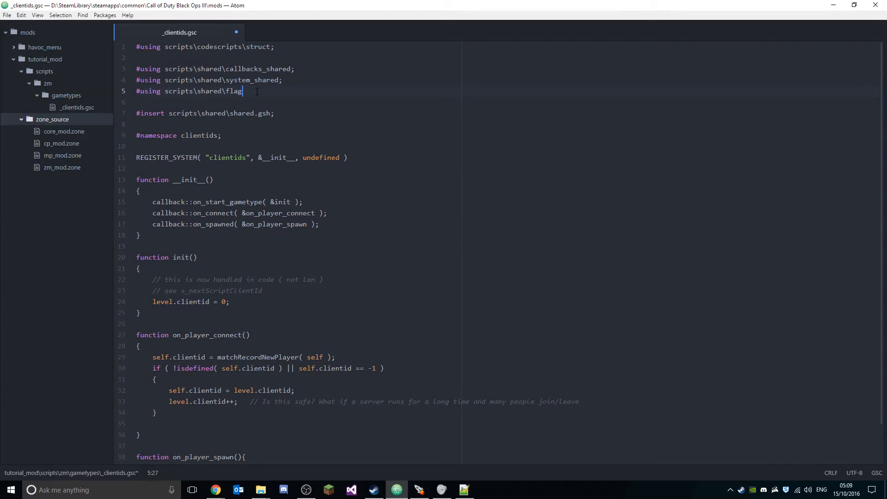
type("_shared'")
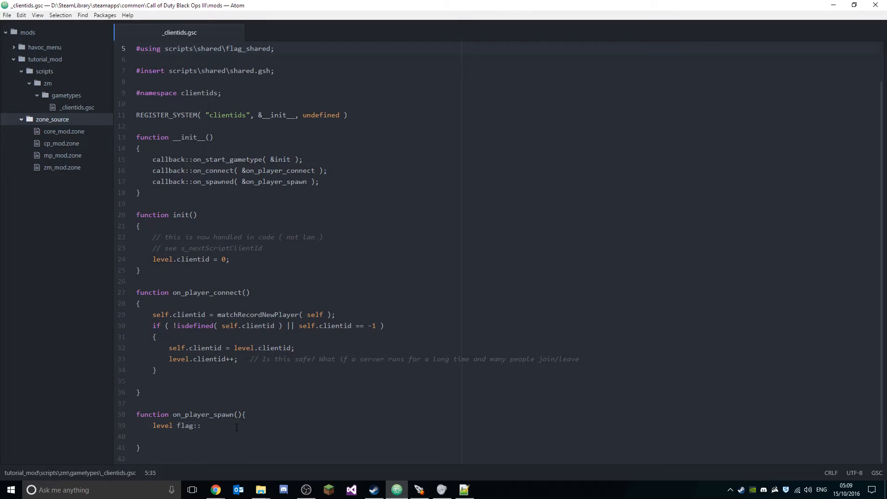
- Make on_player_spawn wait with level flag::wait_till("inital_blackscreen_passed");
type("wait_")
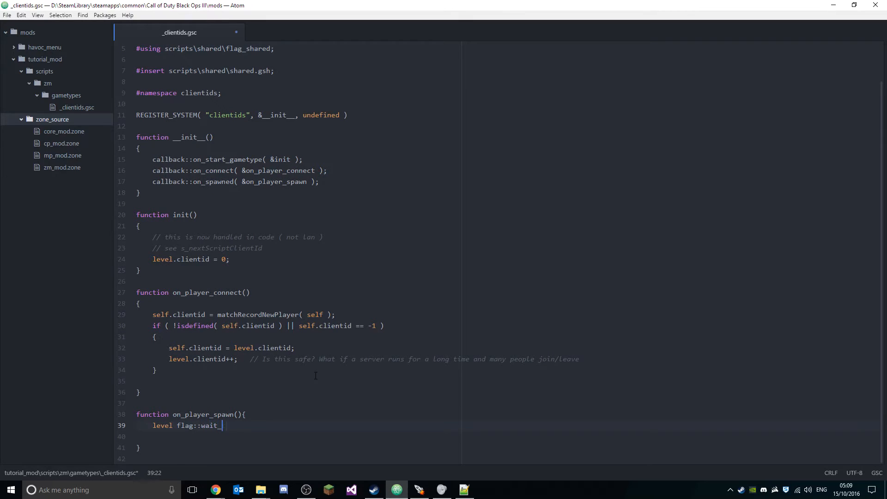
type("till()")
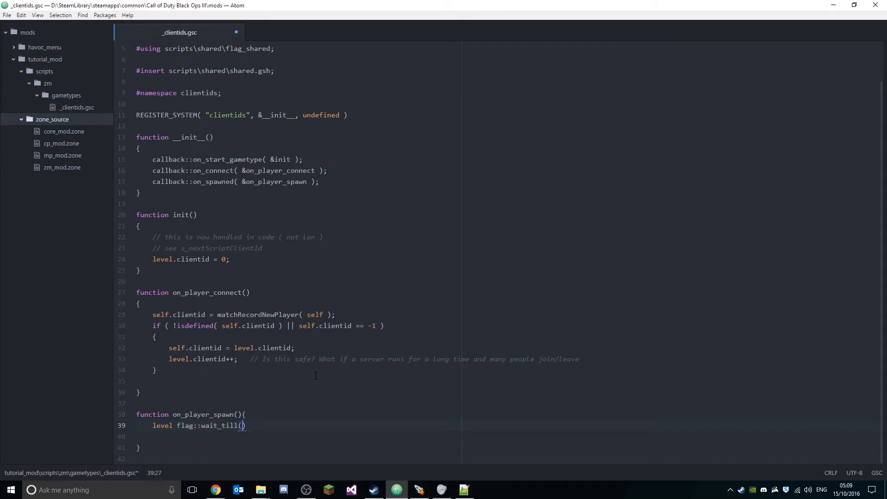
type("\"init\"")
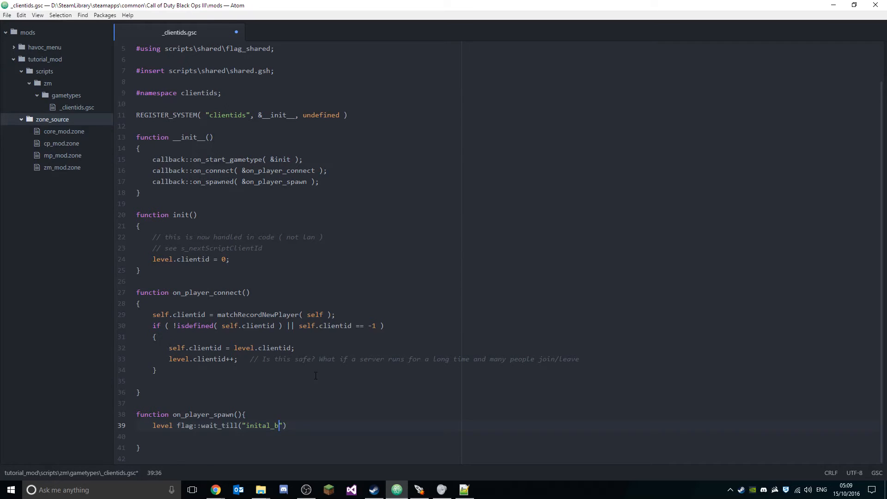
type("lackscreenpas")
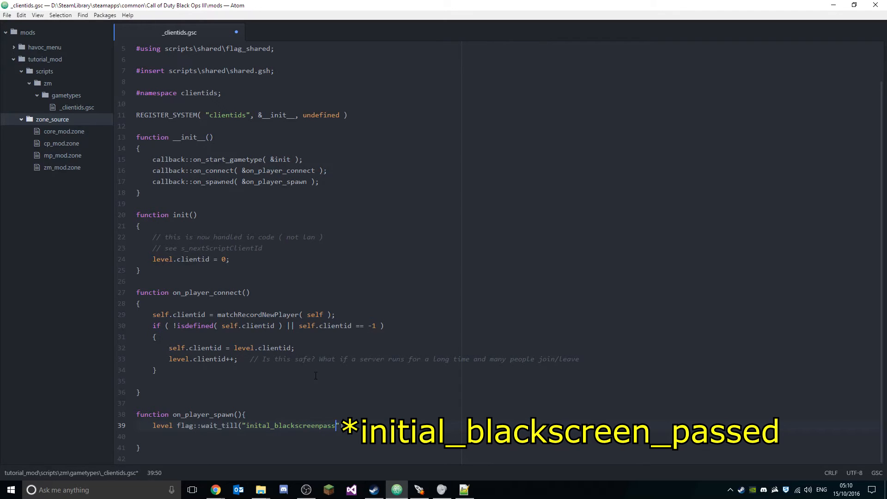
type("s")
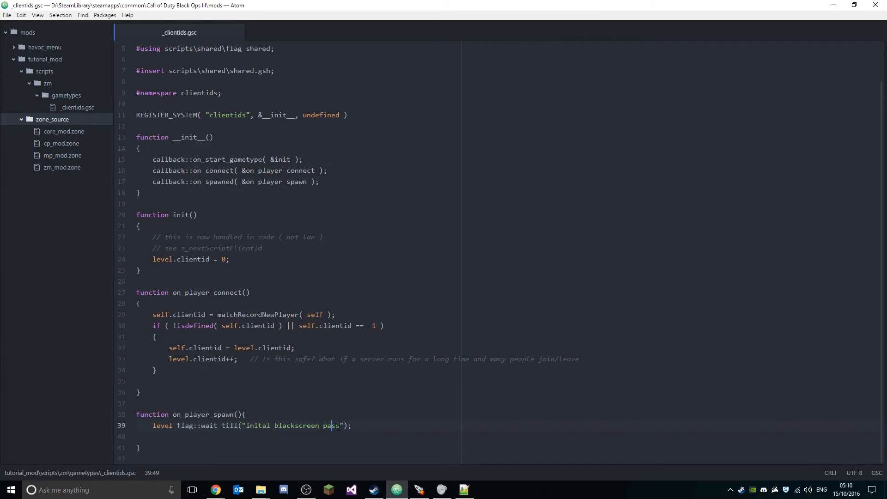
type("ed")
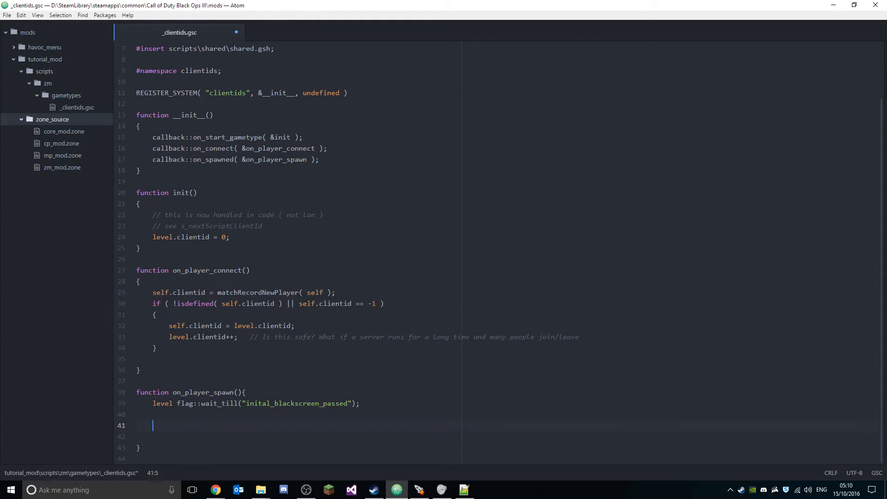
- Print iPrintLnBold("Hello, welcome to our mod"); after the wait and save the script
type("iPrintLnBold(\"!")
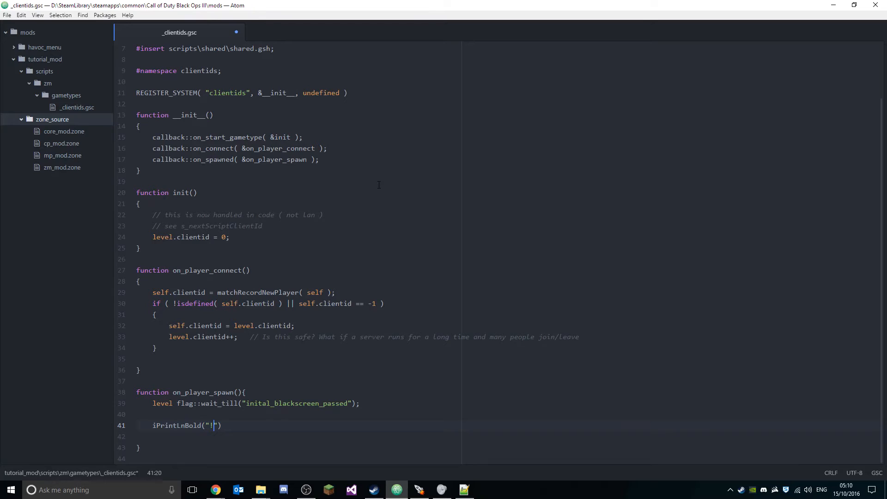
type("Hello, w")
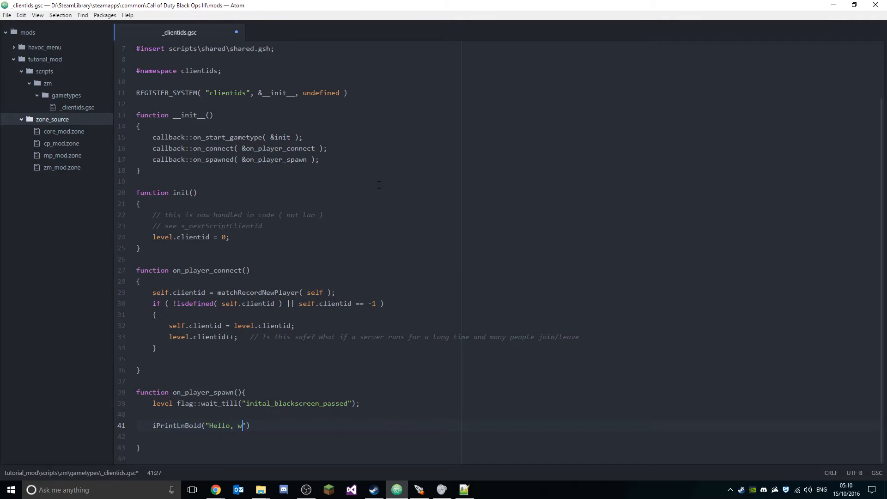
type("elcome to our mod")
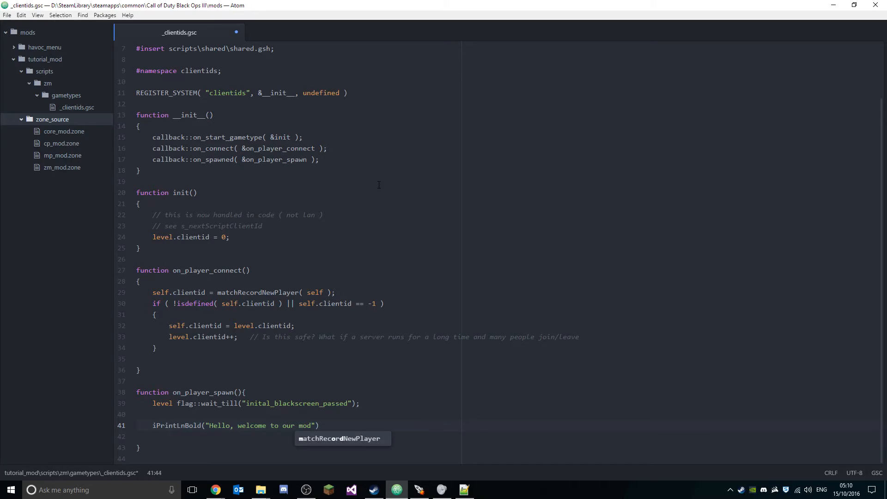
type(";")
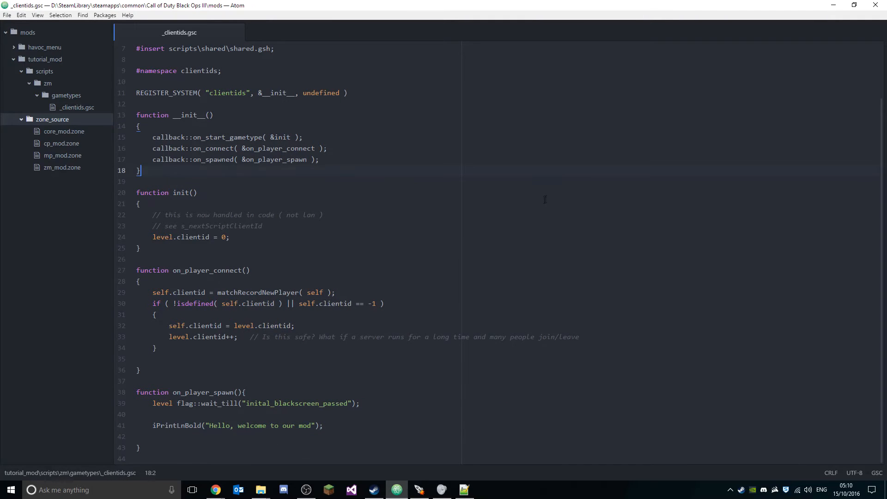
mouse_move(424, 258)
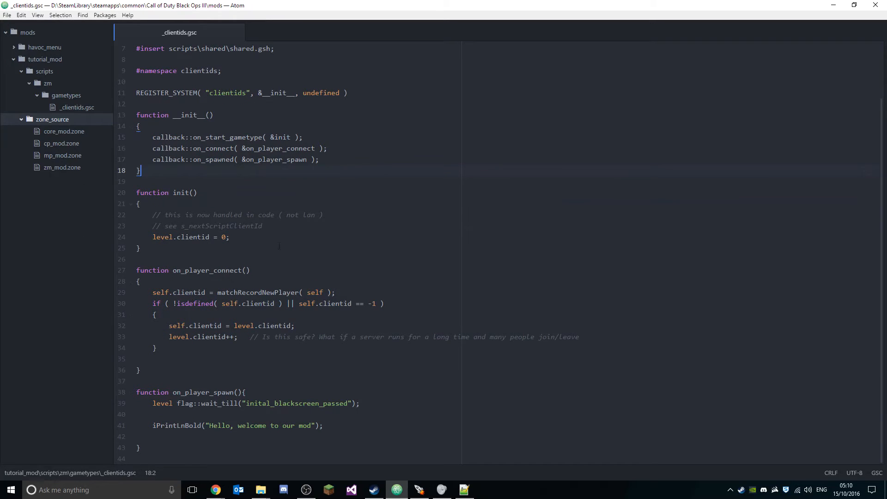
- Bring up the Mod Tools Launcher and open tutorial_mod's zm_mod.zone in Atom
left_click(418, 490)
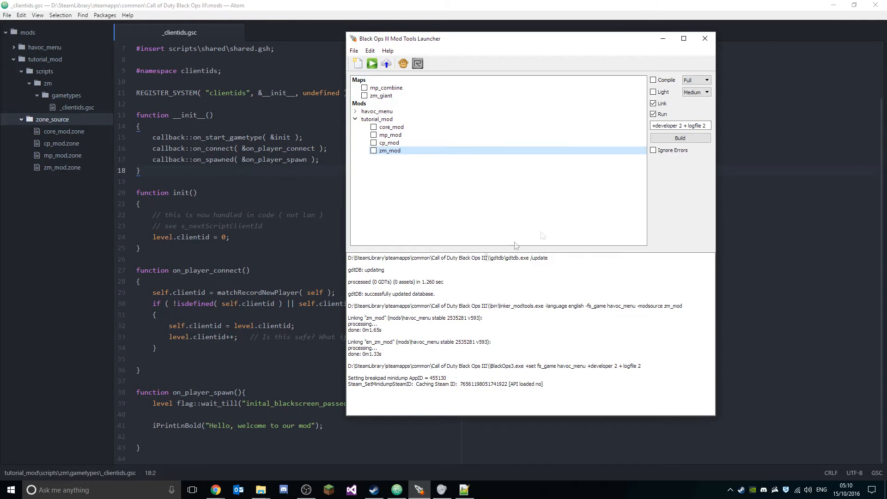
mouse_move(412, 166)
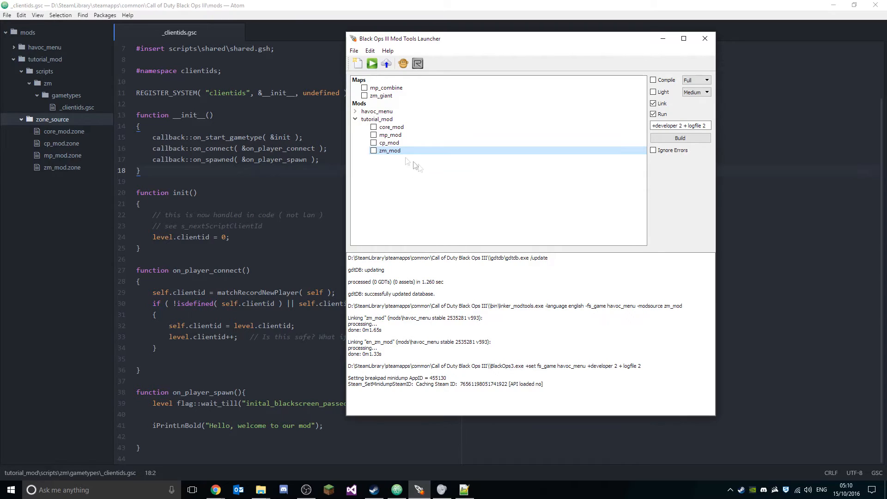
left_click(372, 151)
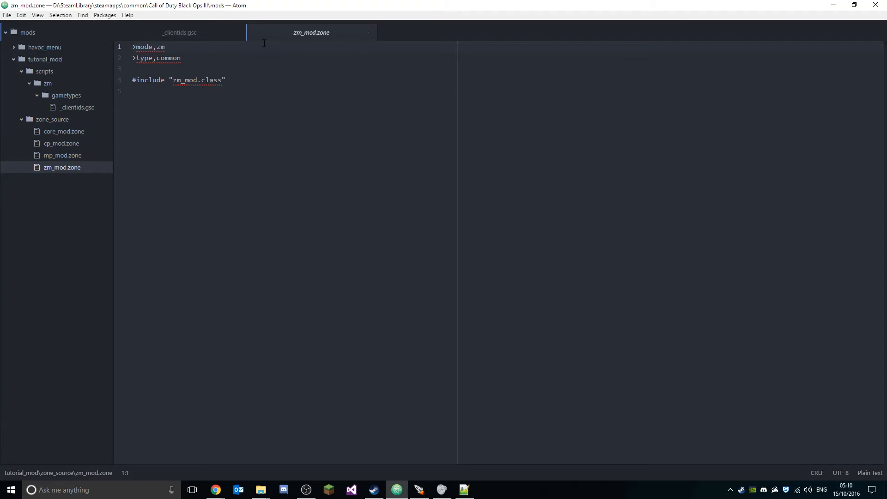
mouse_move(56, 134)
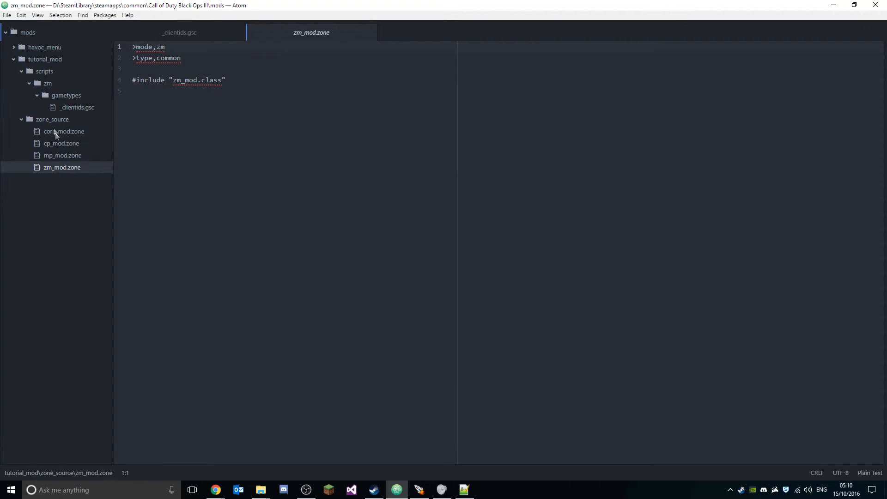
mouse_move(62, 158)
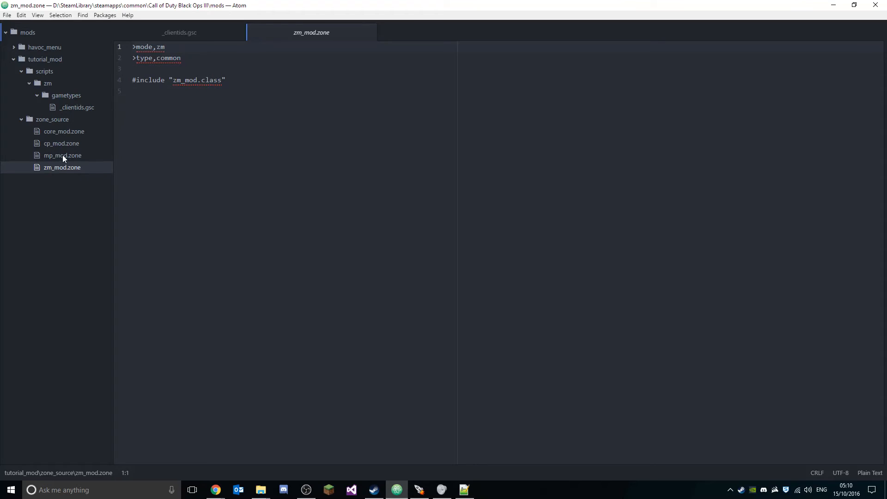
- Add scriptparsetree,scripts\zm\gametypes\_clientids.gsc below the include line and save zm_mod.zone
left_click(301, 91)
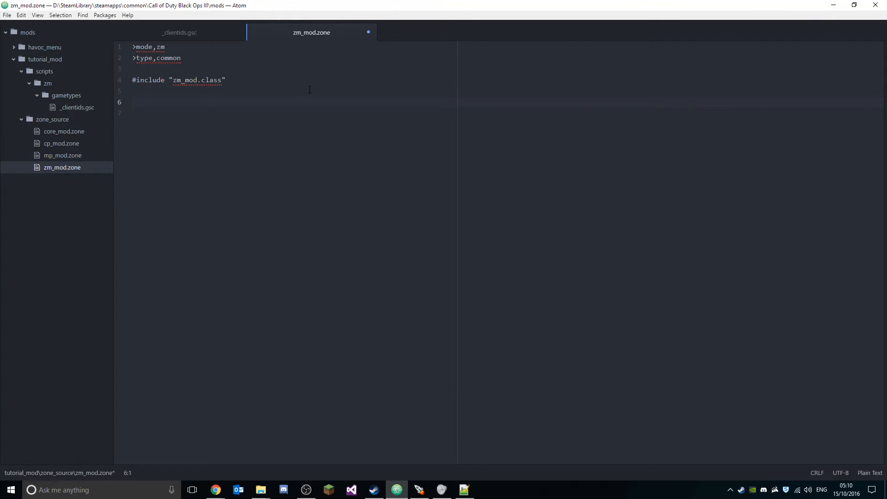
type("s")
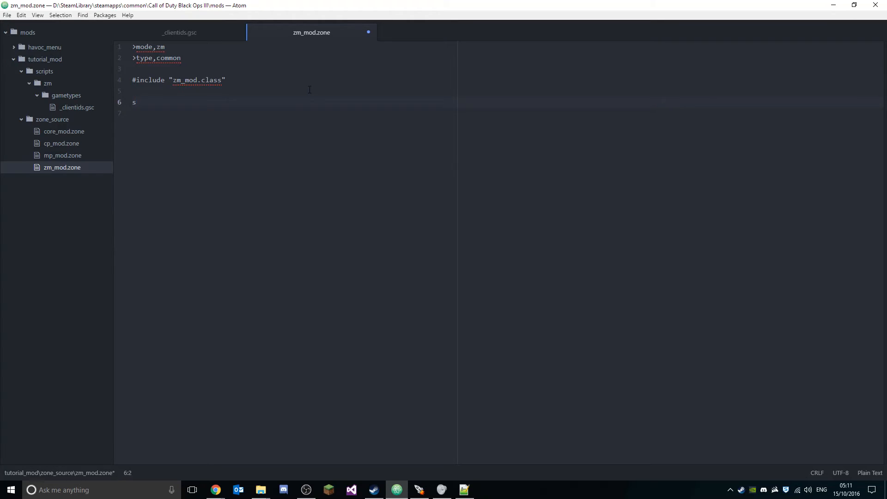
type("cript")
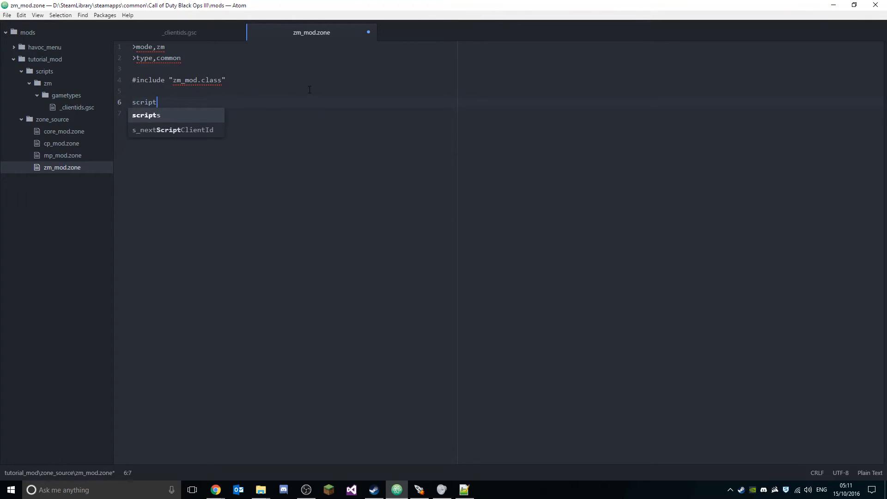
type("parsetr")
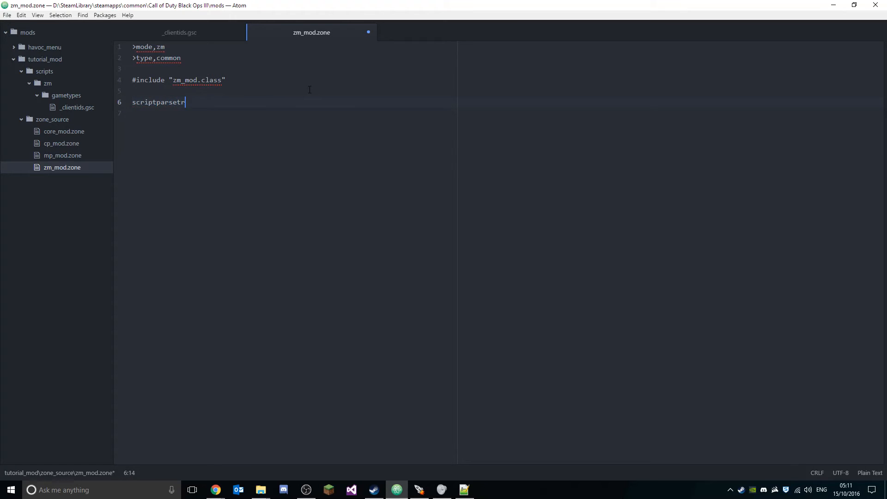
type("ee,")
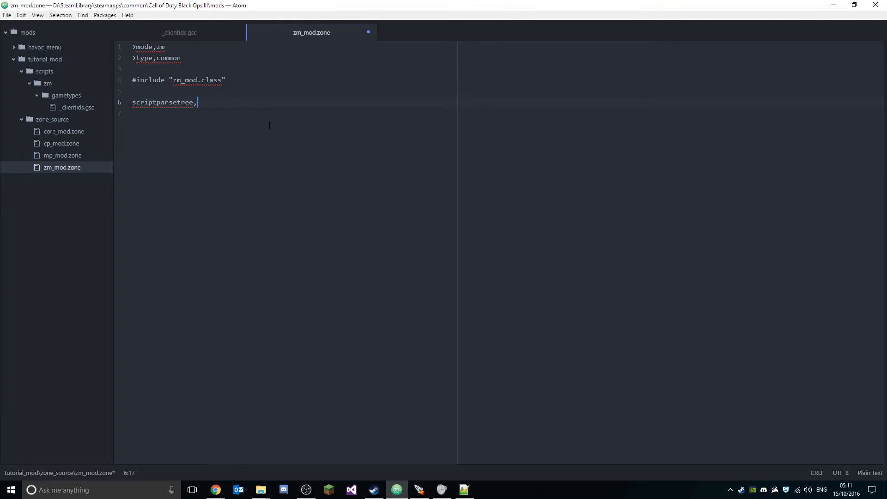
type("scripts\\")
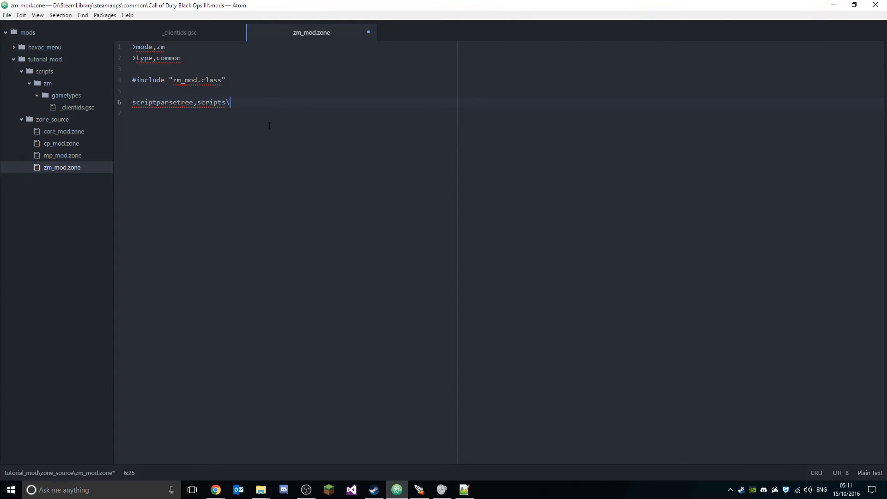
type("z,m")
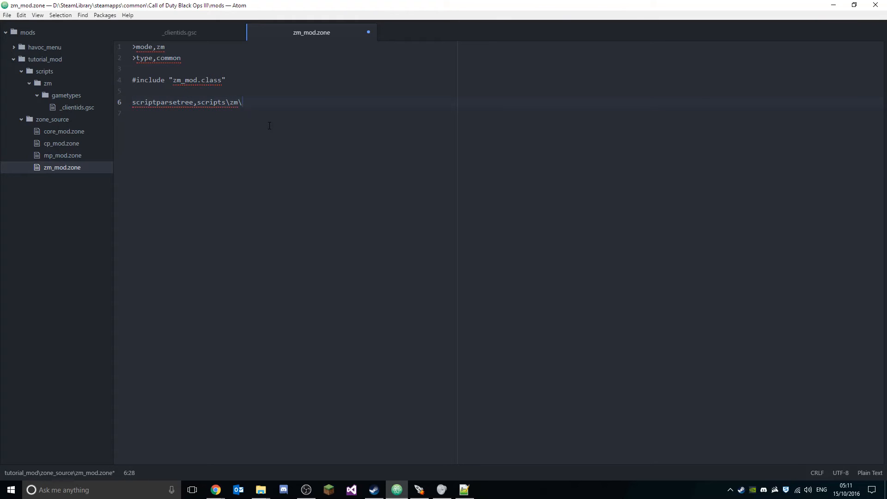
type("gametypes")
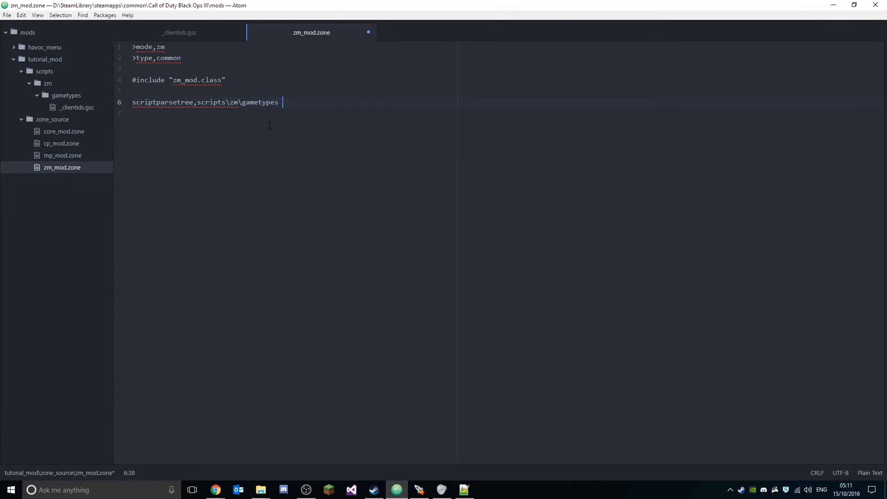
type("\\_clien")
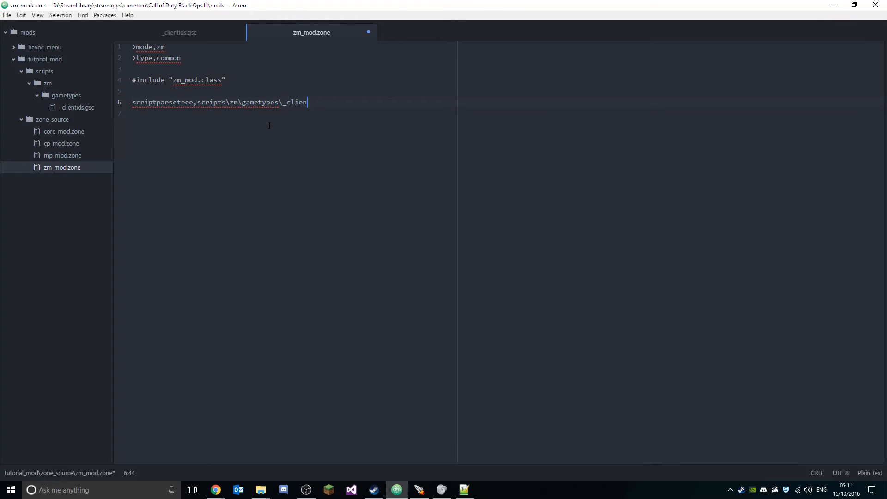
type("tids.gsc")
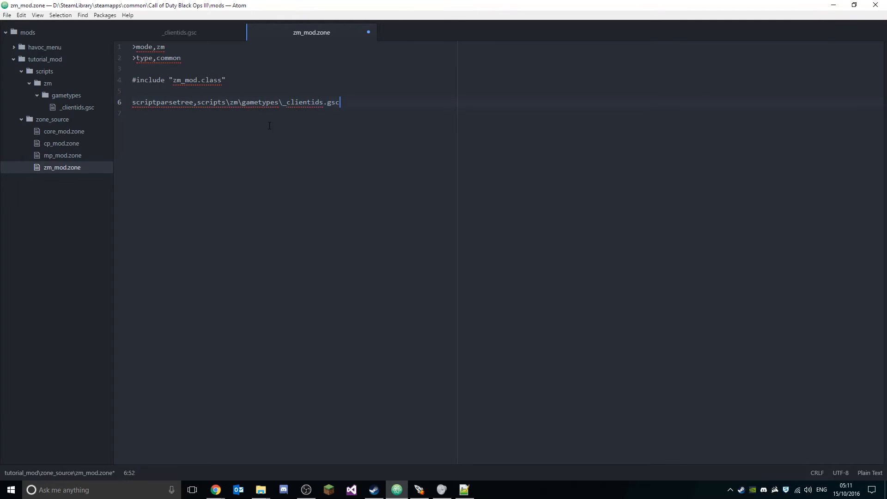
key("ctrl+s")
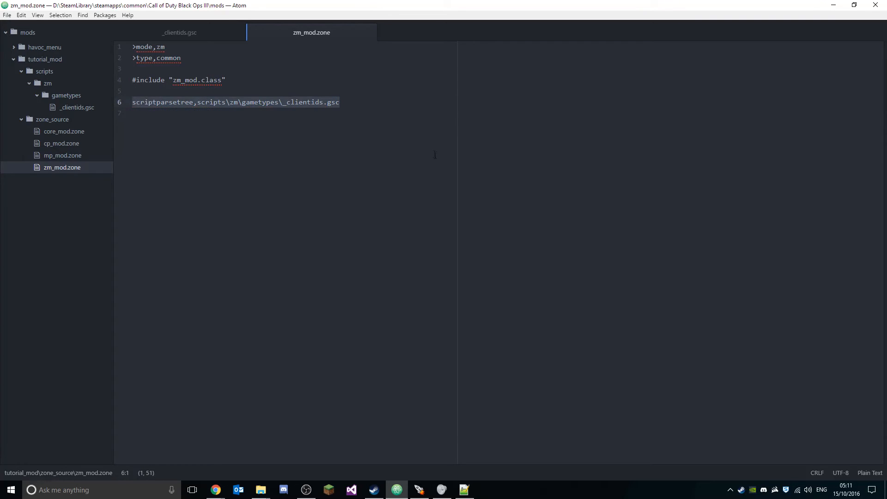
left_click(419, 489)
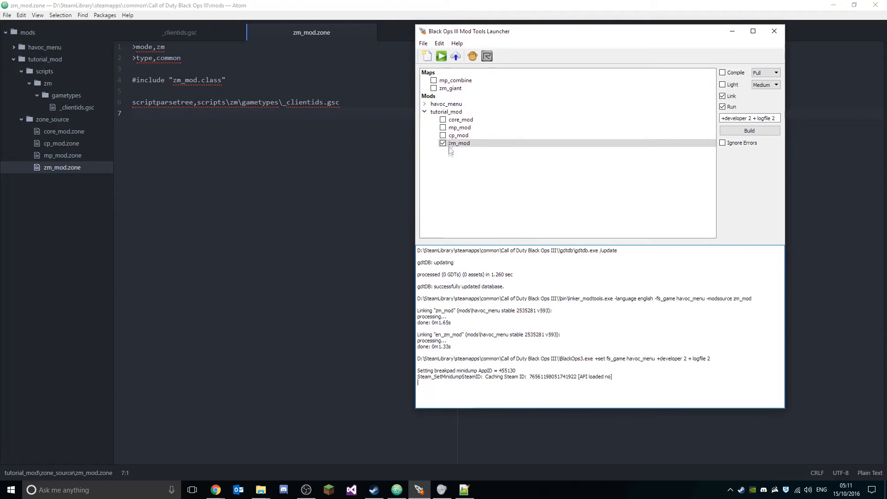
- Tick zm_mod, build it with Link and Run, and start BlackOps3.exe with the mod
left_click(459, 142)
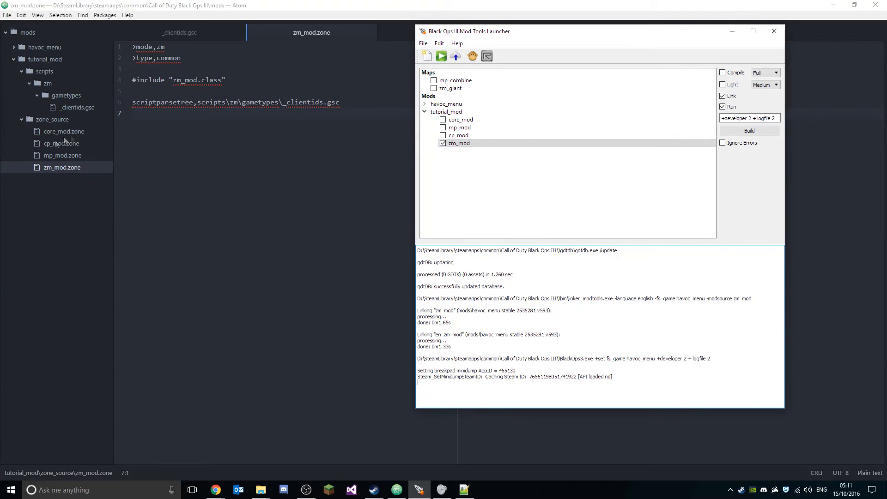
left_click(722, 95)
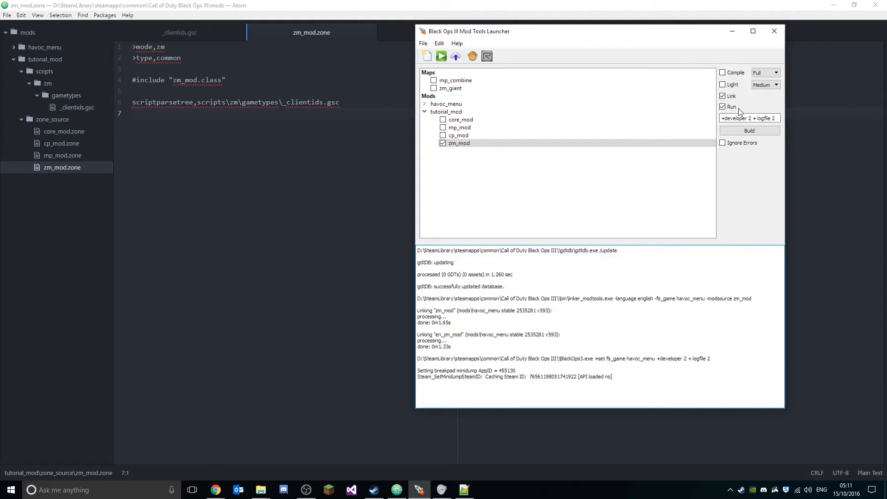
left_click(749, 130)
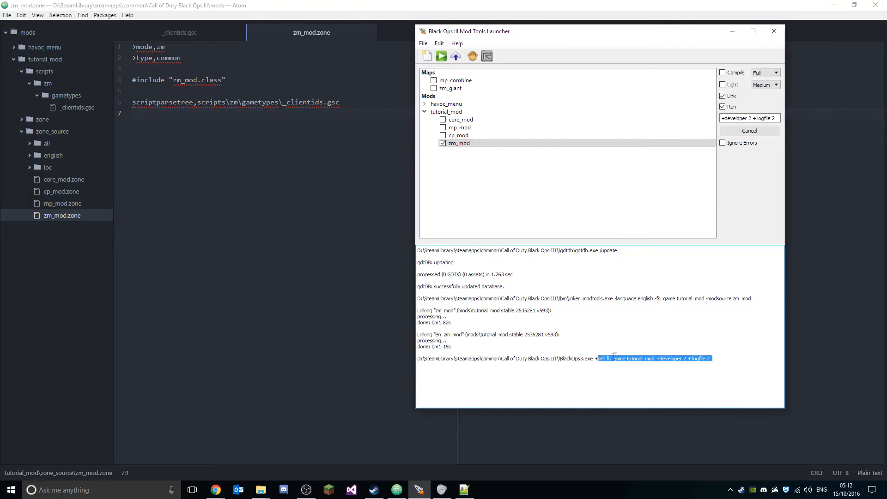
left_click(716, 358)
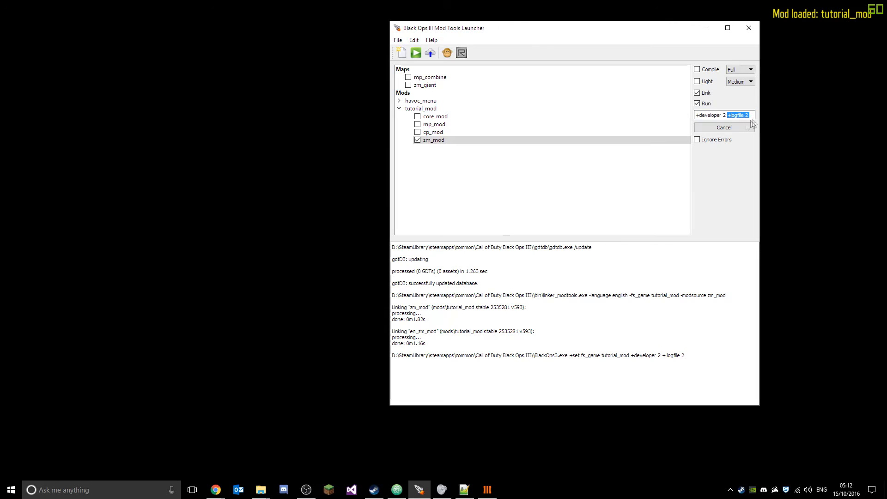
mouse_move(662, 196)
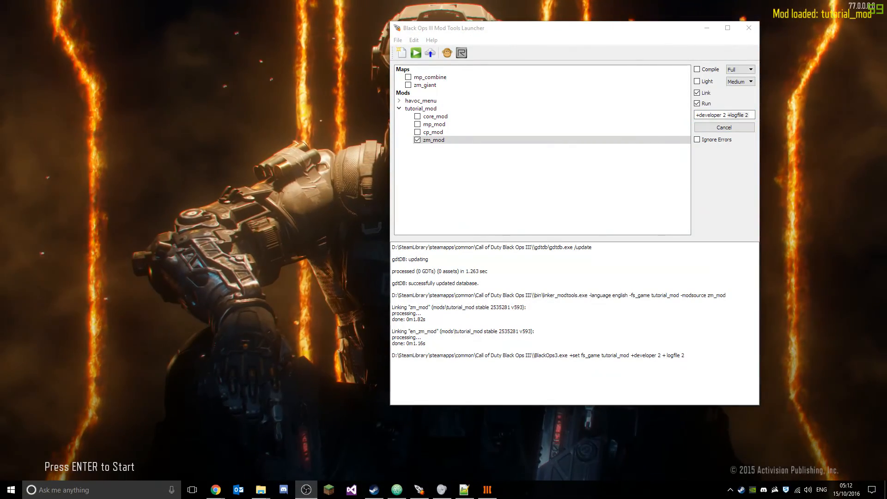
- Browse the game's install folder into mods\tutorial_mod, where console_mp.log appears
left_click(259, 490)
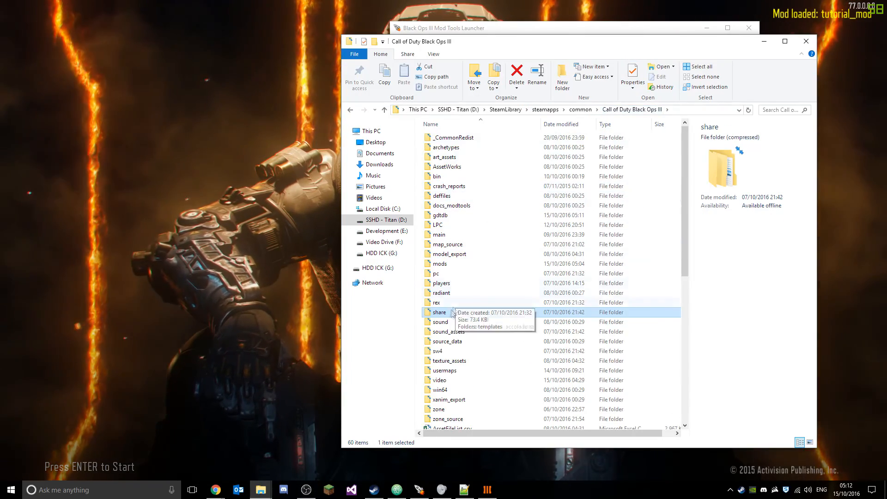
left_click(439, 263)
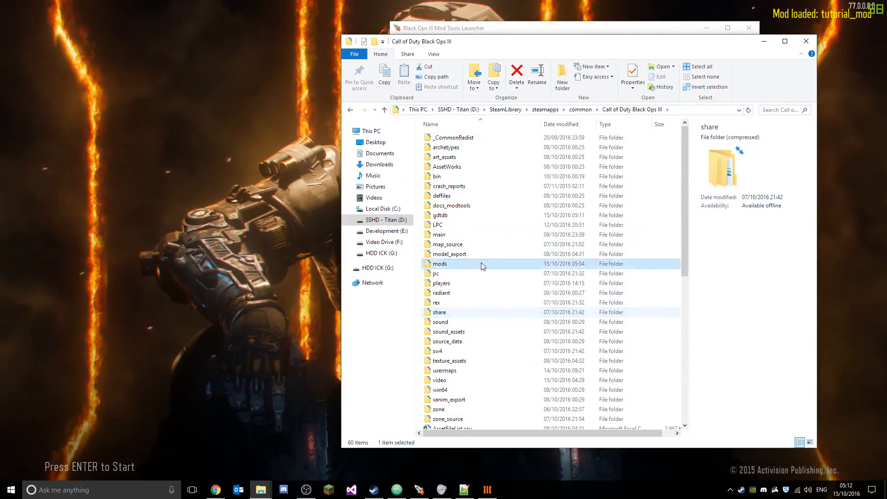
double_click(439, 263)
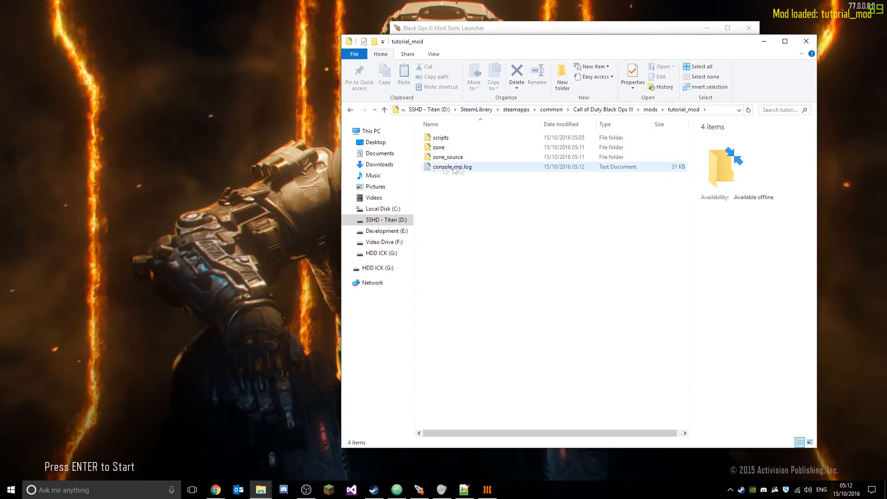
mouse_move(465, 176)
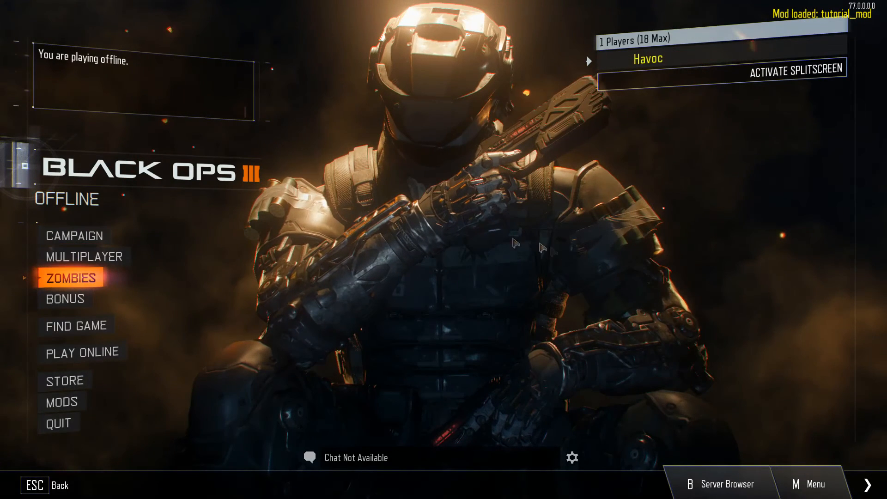
mouse_move(812, 22)
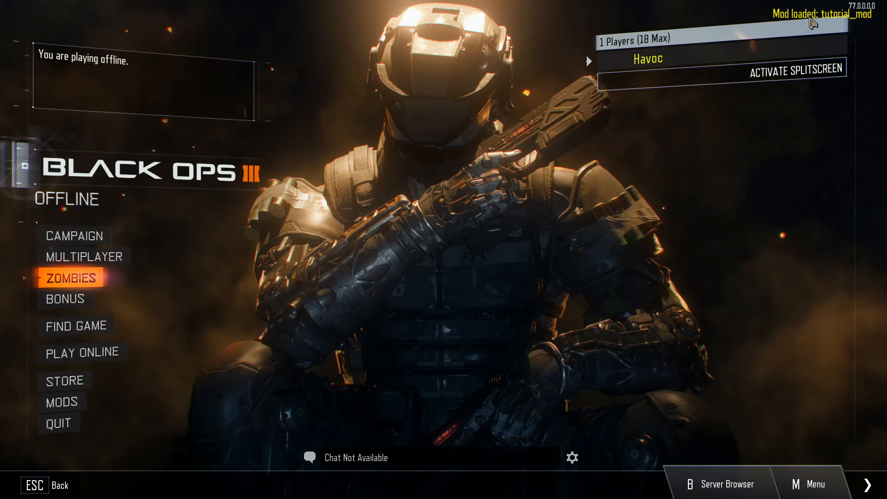
mouse_move(850, 23)
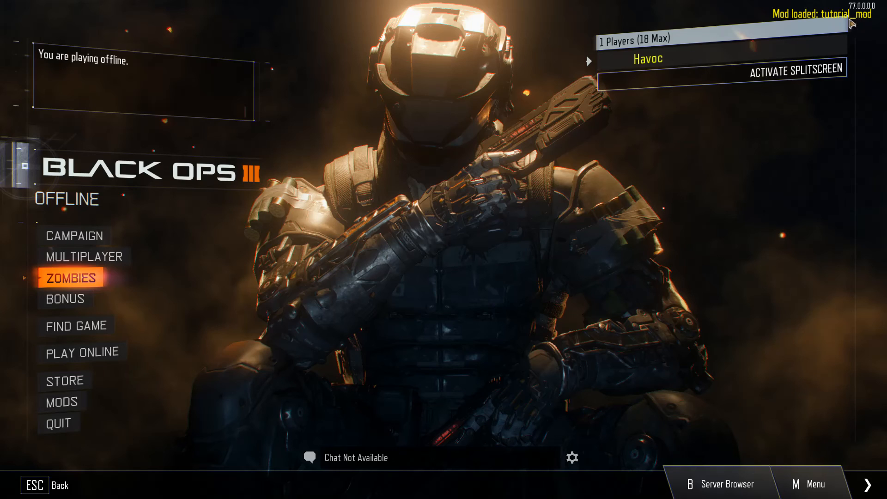
mouse_move(852, 29)
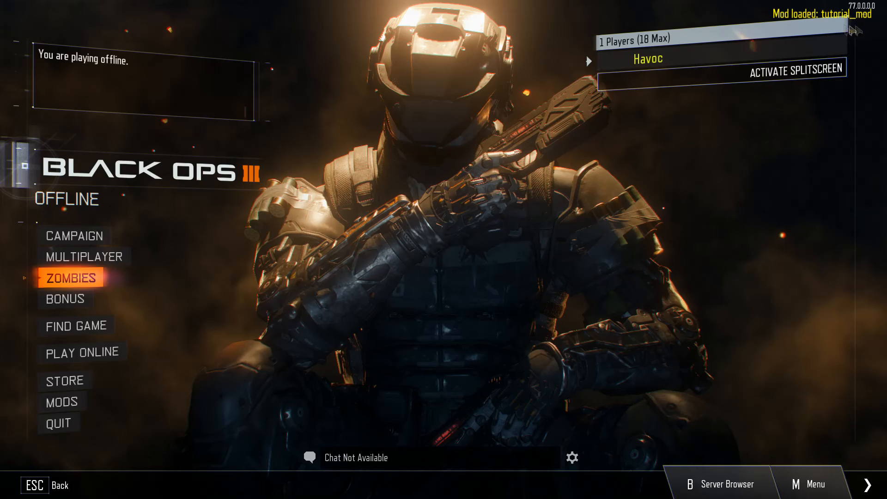
mouse_move(651, 116)
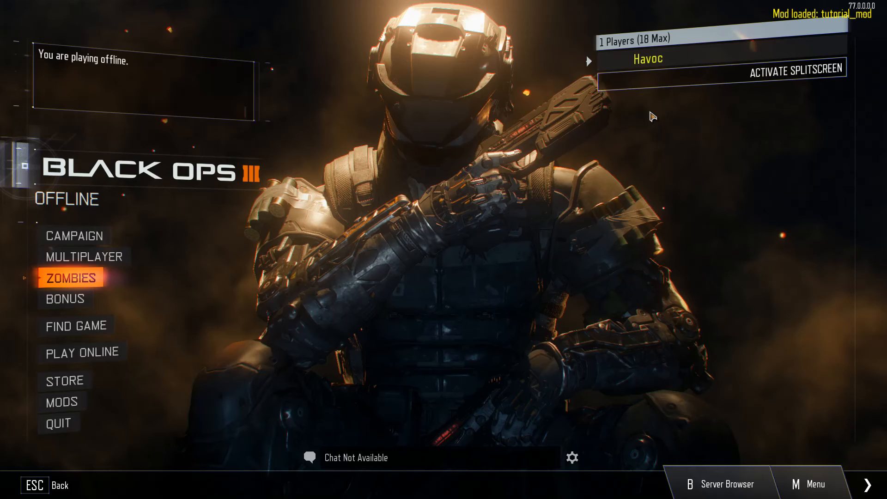
mouse_move(719, 6)
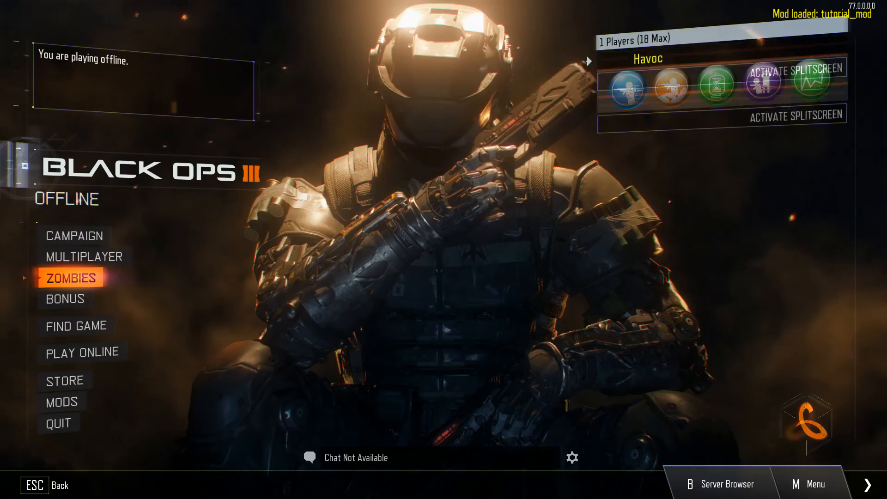
- Enter Zombies from the main menu and start the offline match with tutorial_mod loaded
left_click(70, 278)
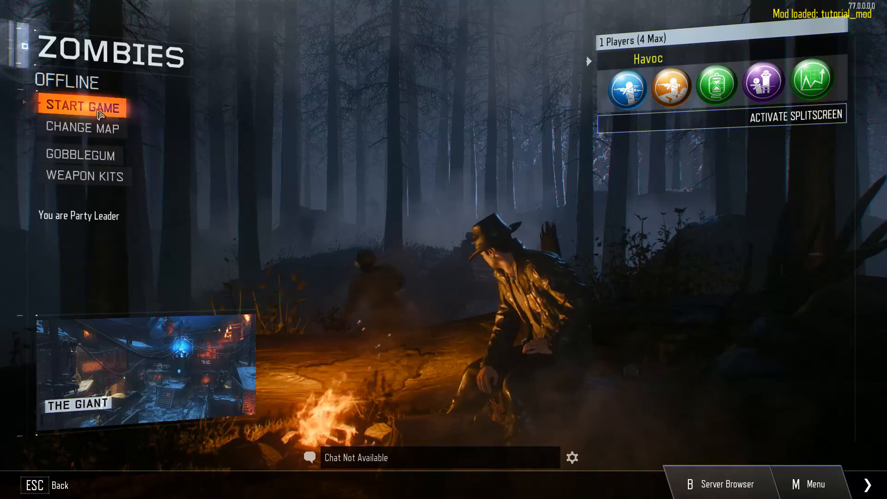
left_click(82, 107)
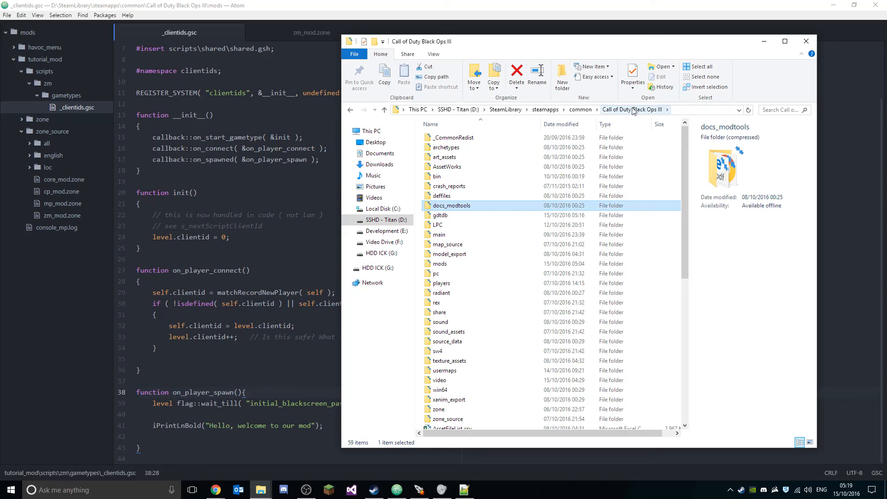
mouse_move(452, 205)
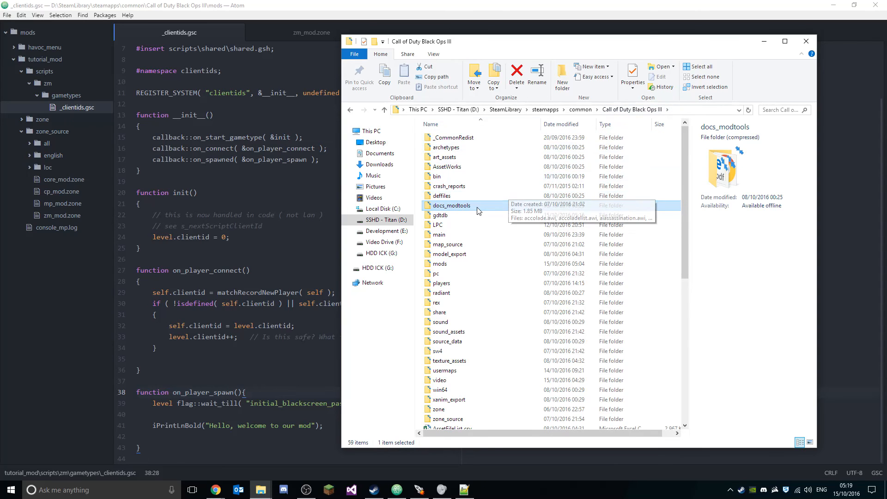
- Open docs_modtools and view Weapon Fields.txt in Notepad, scrolling through its field list
double_click(450, 205)
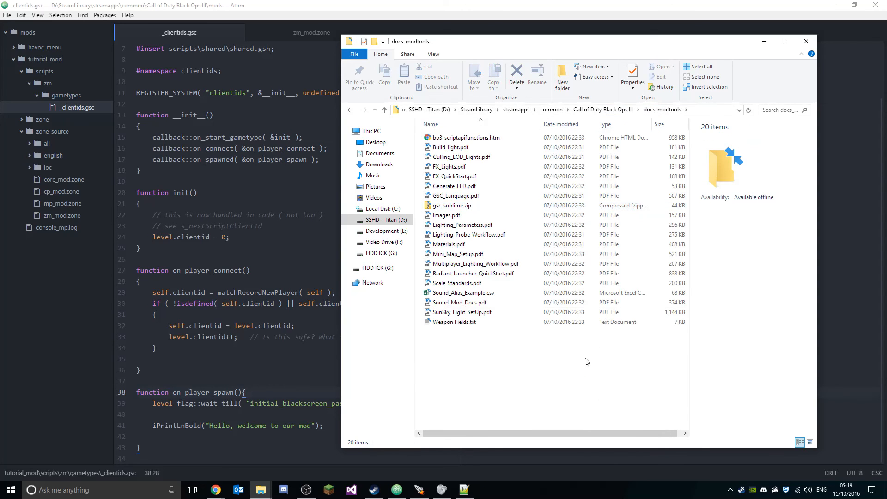
left_click(454, 322)
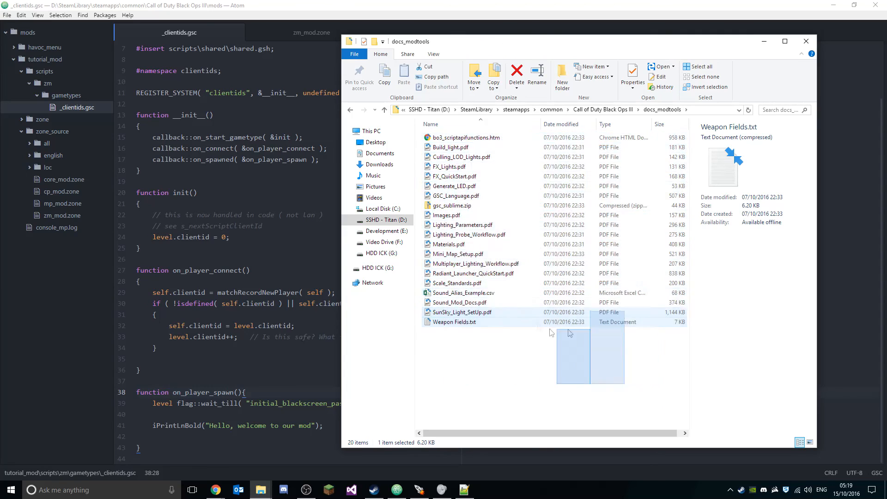
left_click(520, 384)
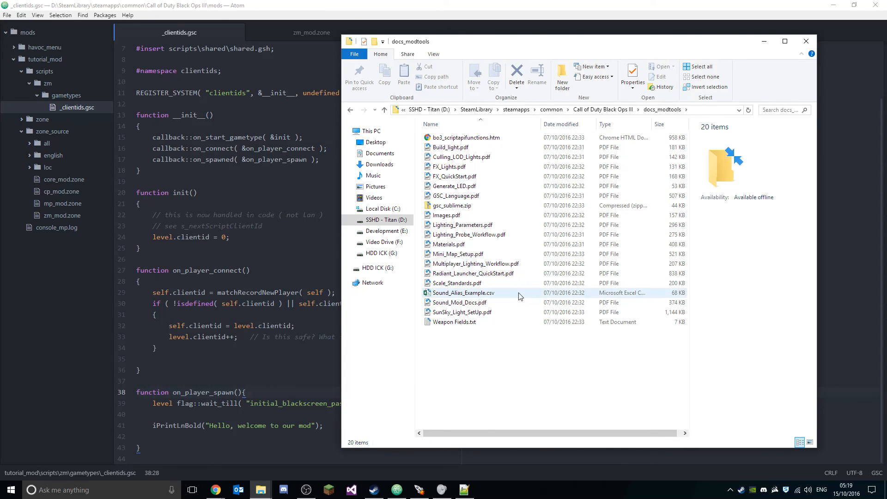
double_click(454, 321)
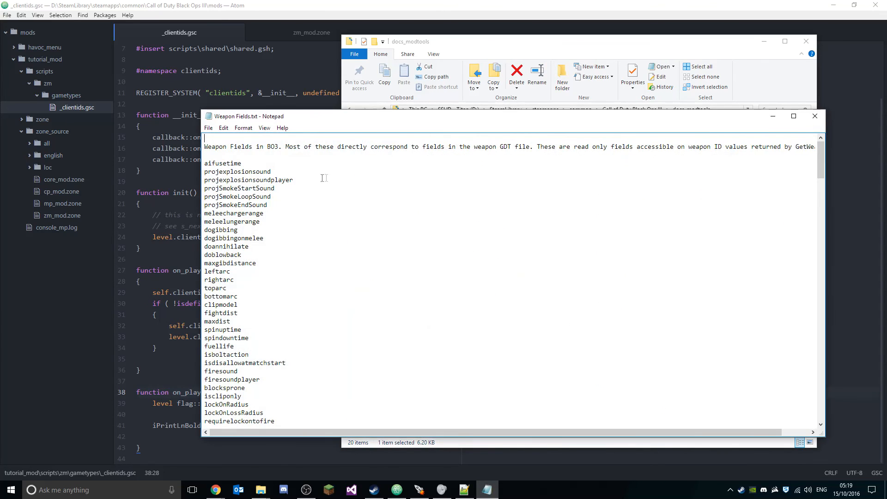
scroll("down", 3)
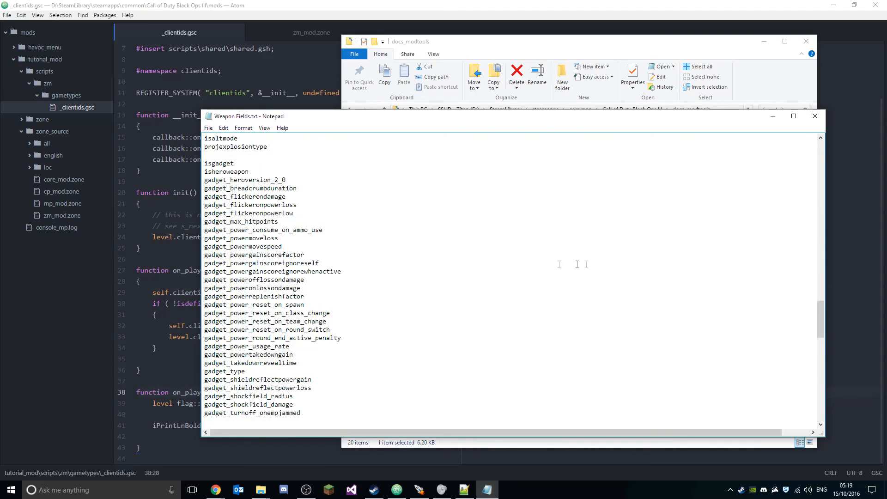
scroll("down", 3)
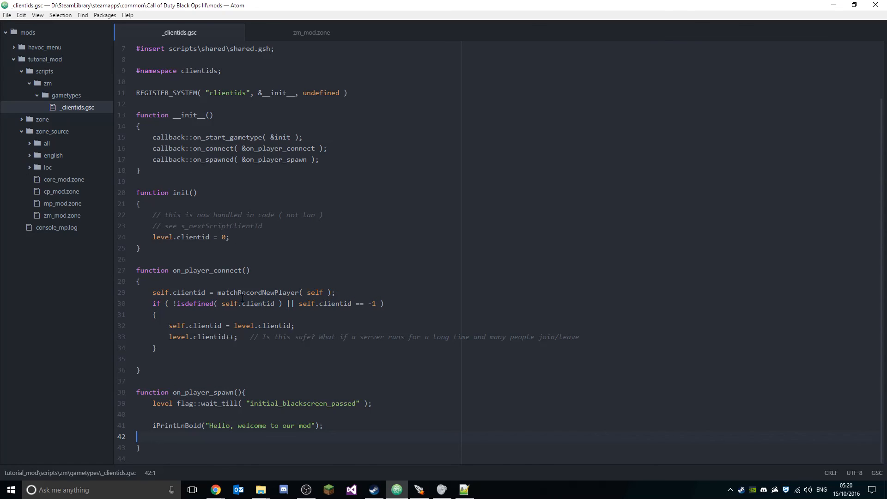
mouse_move(578, 272)
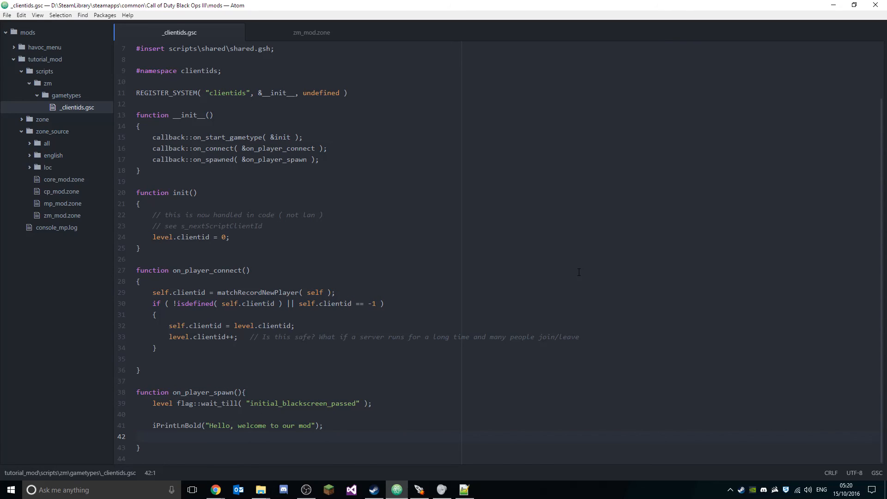
left_click(137, 436)
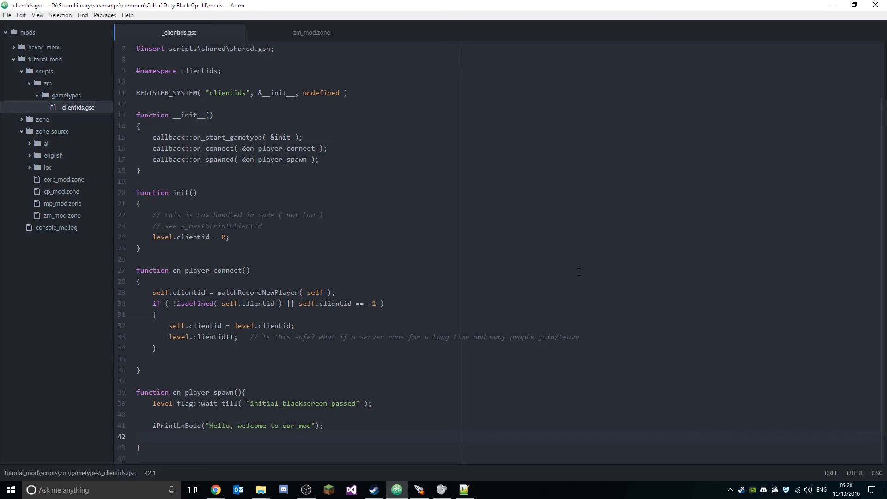
left_click(137, 436)
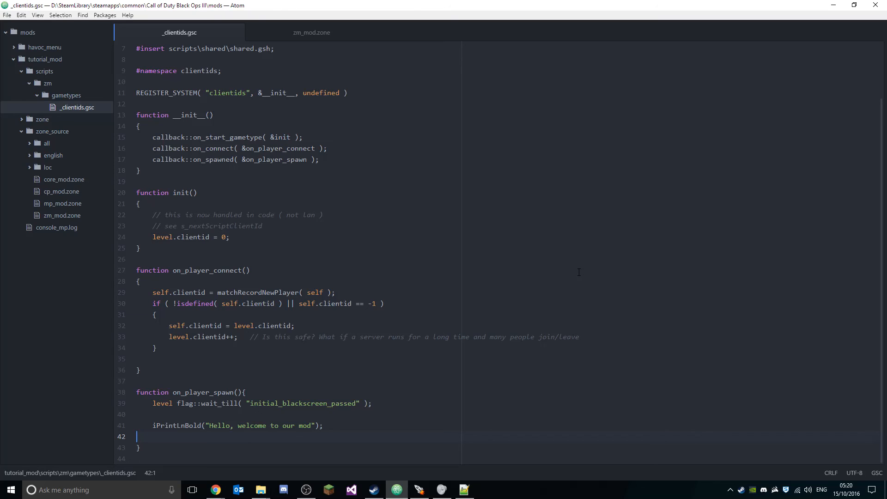
mouse_move(576, 270)
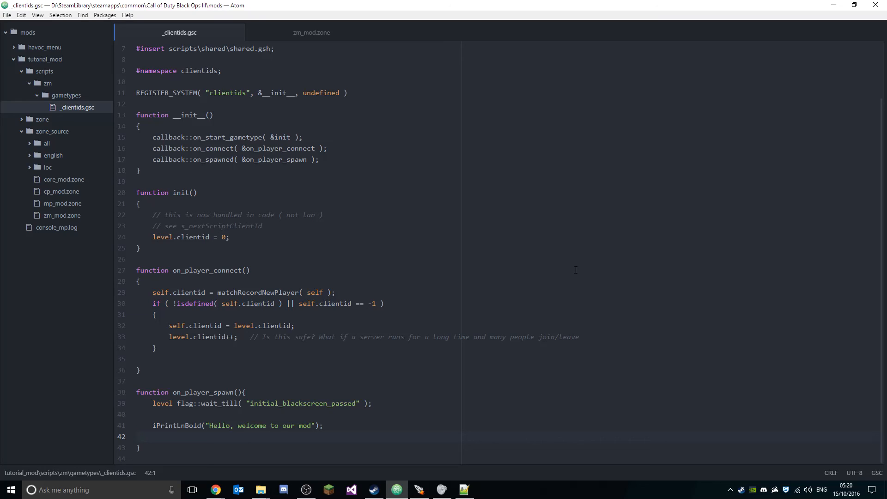
mouse_move(639, 249)
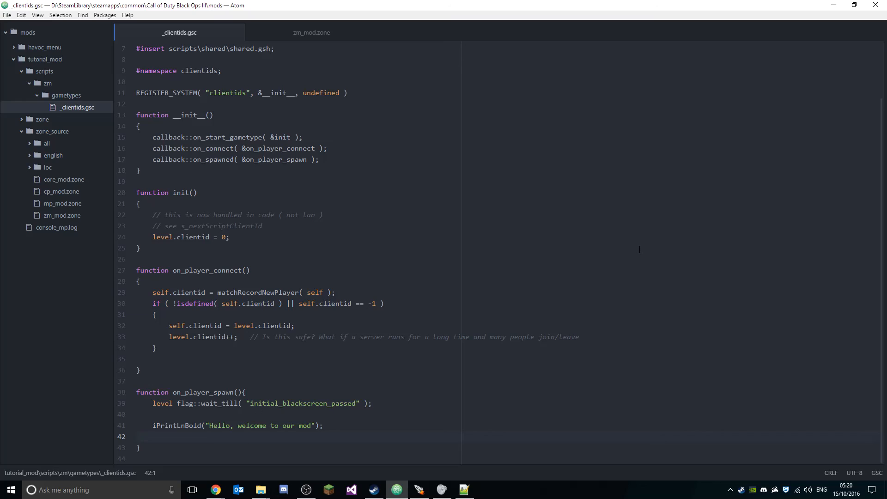
left_click(137, 436)
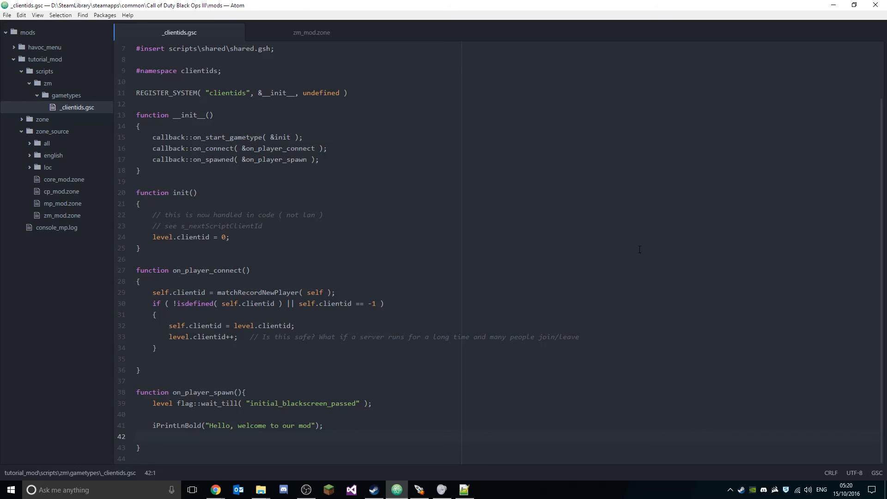
left_click(136, 436)
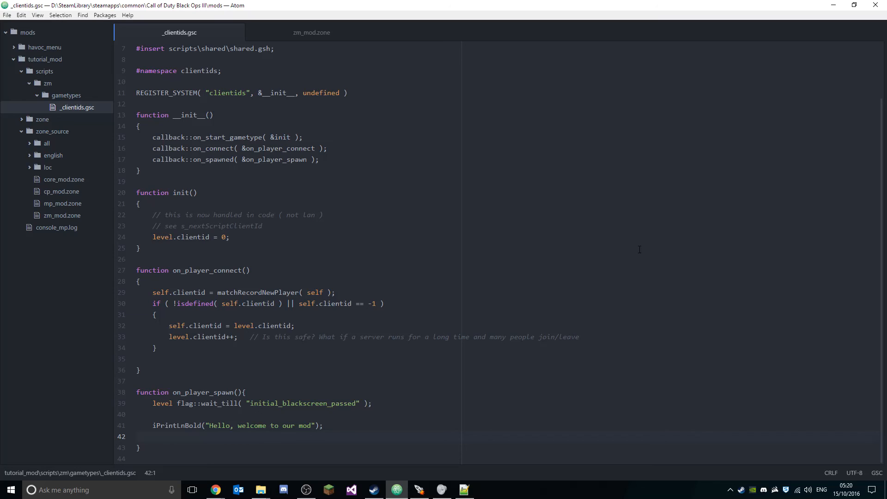
left_click(135, 436)
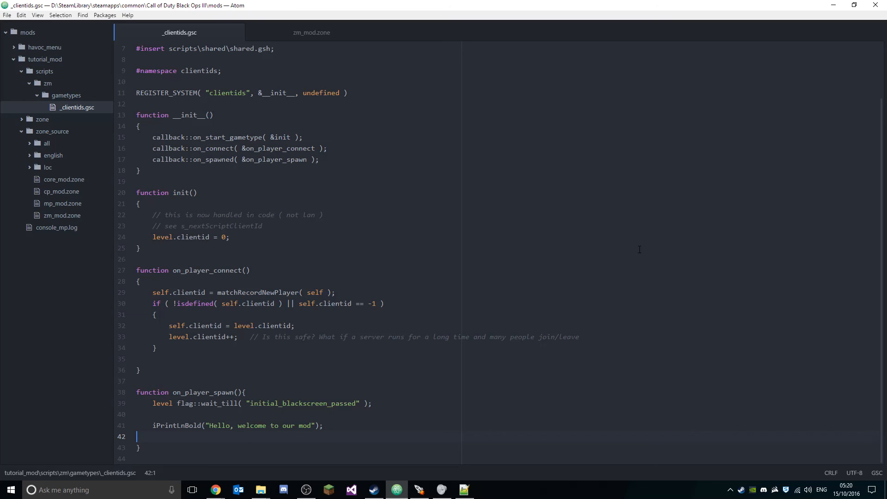
mouse_move(654, 193)
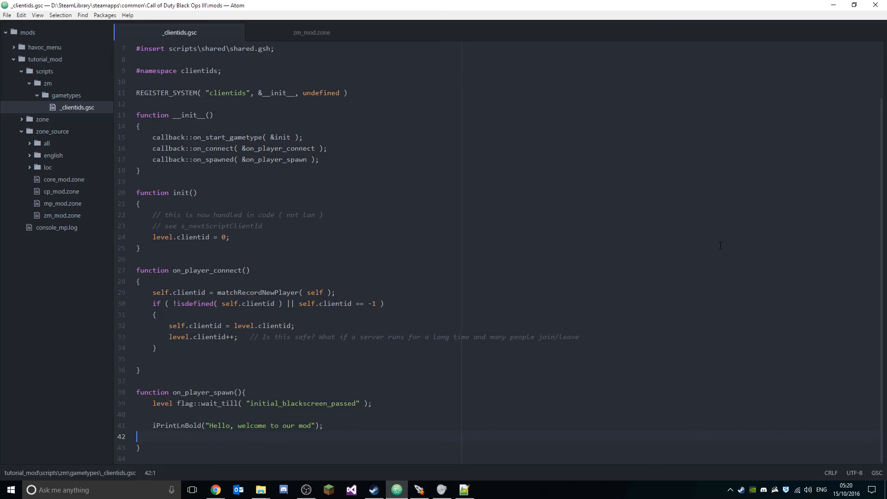
mouse_move(447, 411)
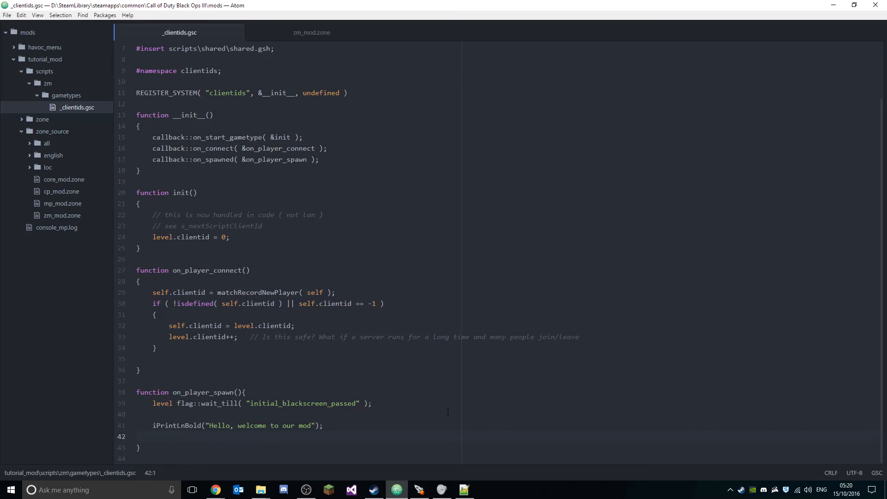